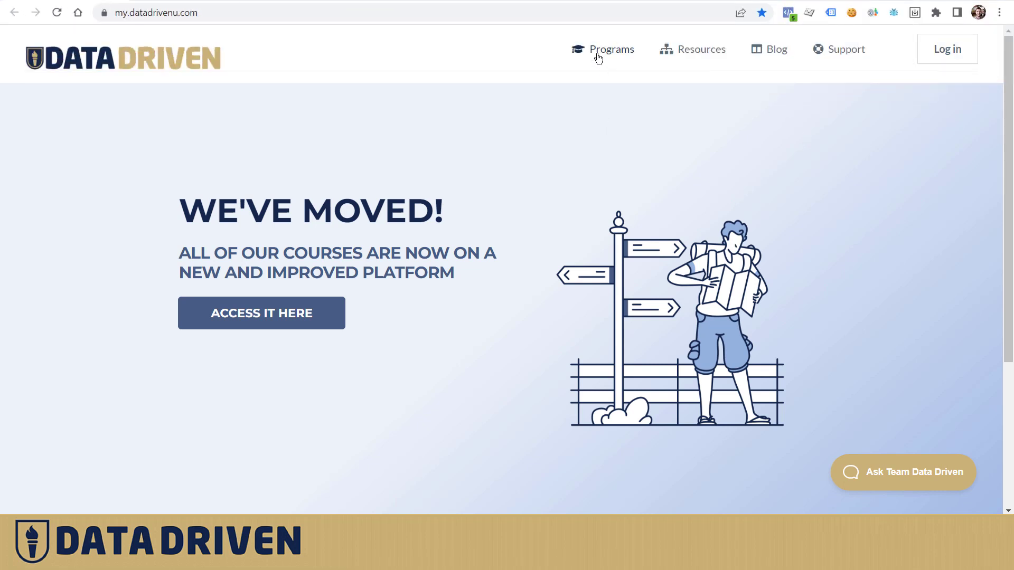
mouse_move(700, 50)
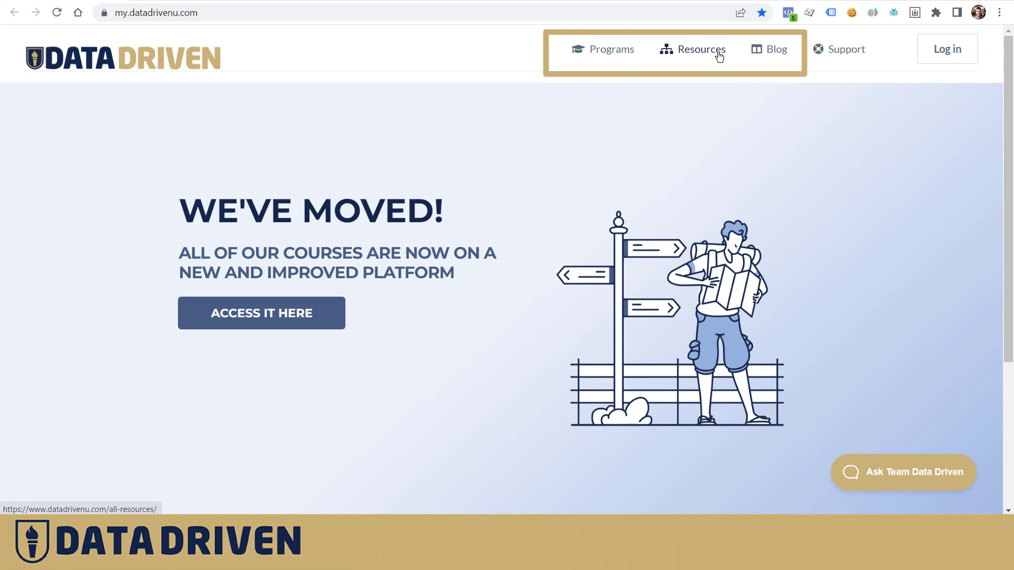
mouse_move(623, 65)
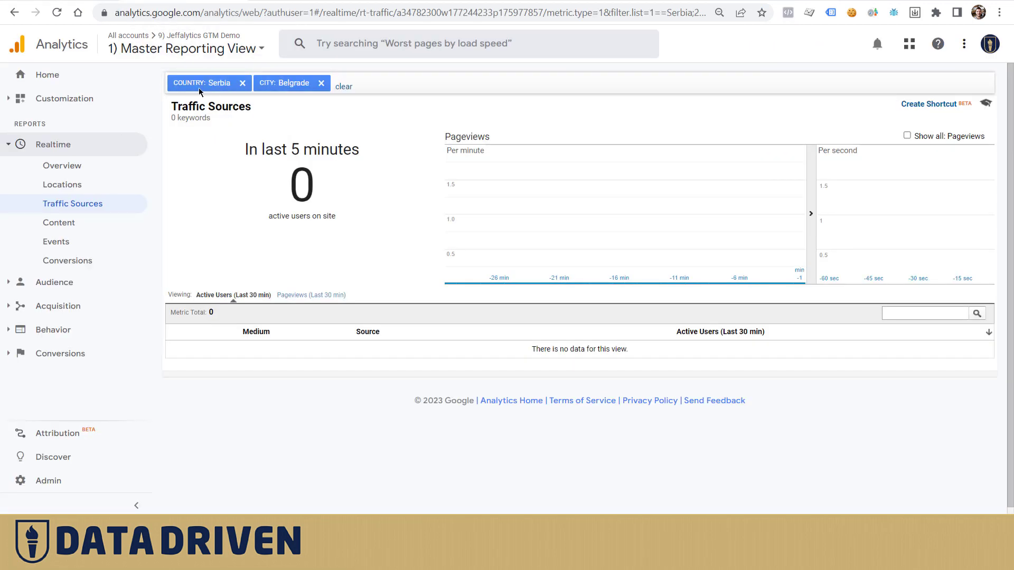
mouse_move(175, 195)
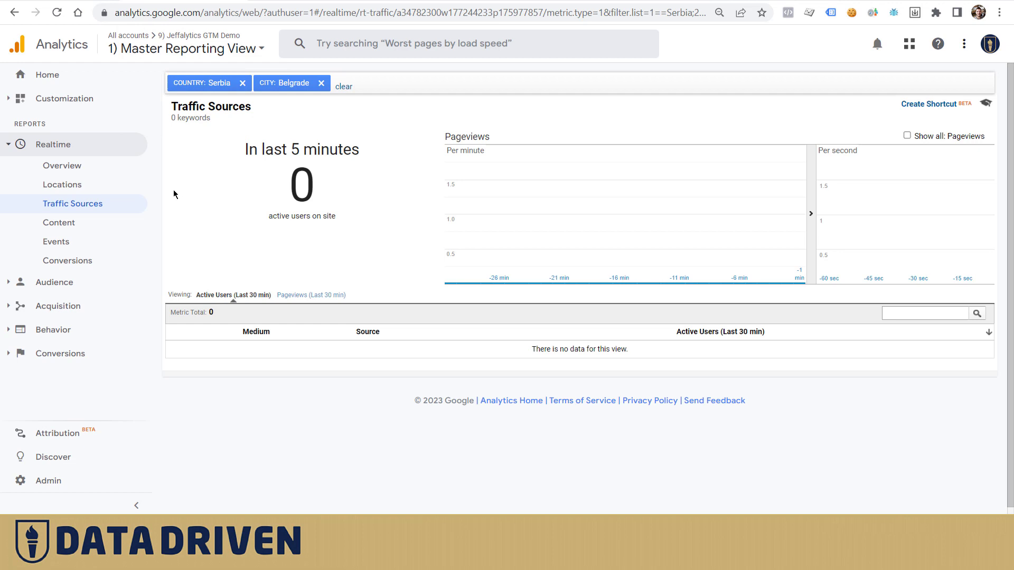
mouse_move(292, 102)
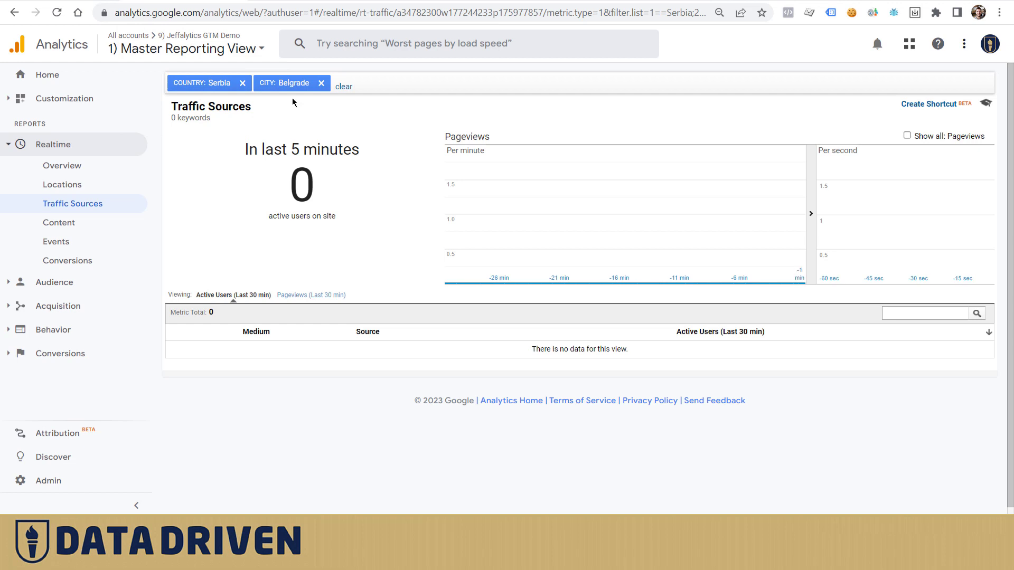
mouse_move(272, 105)
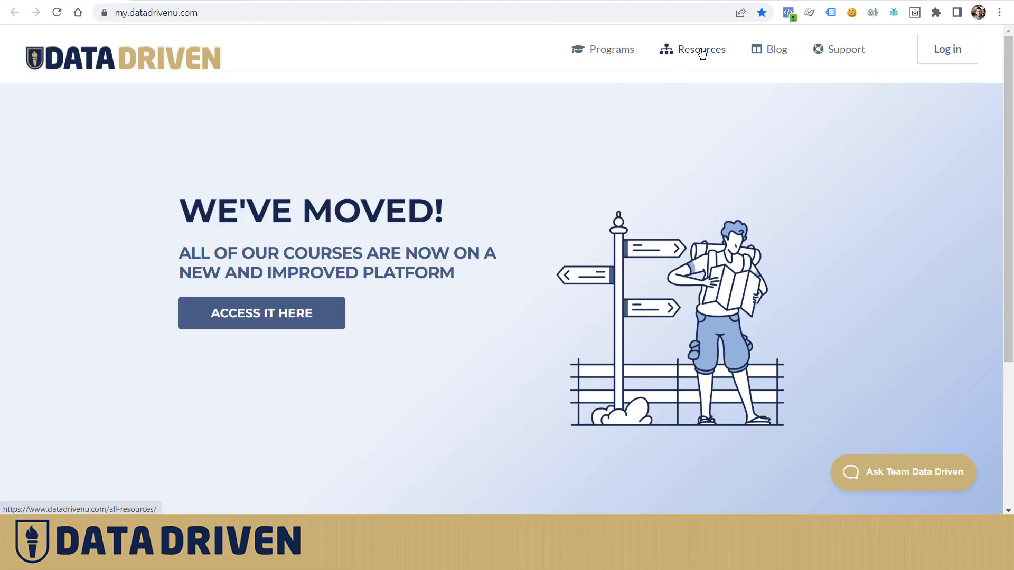
- Open the Resources page on the site and return to the Analytics realtime report tab
left_click(701, 50)
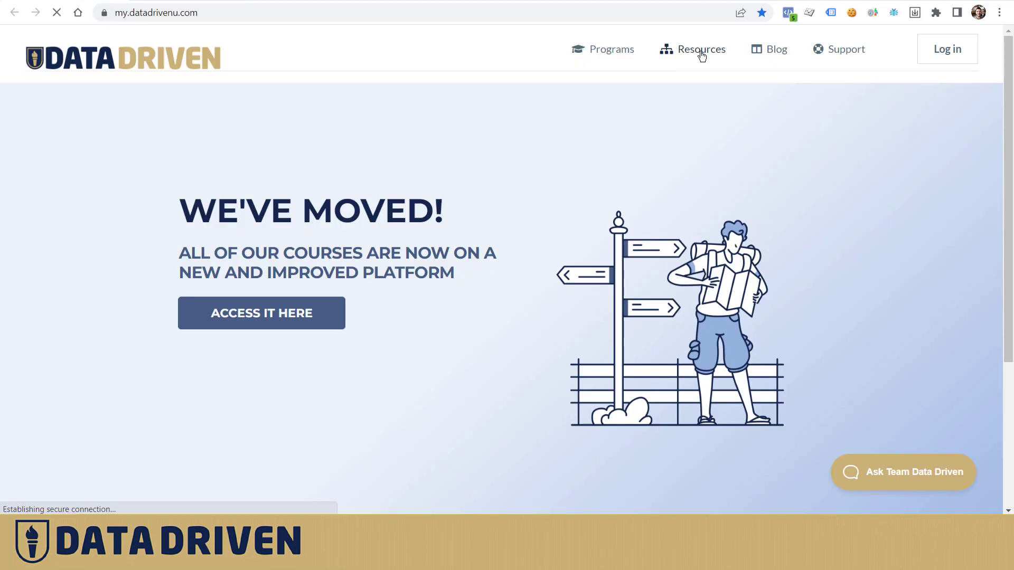
left_click(700, 49)
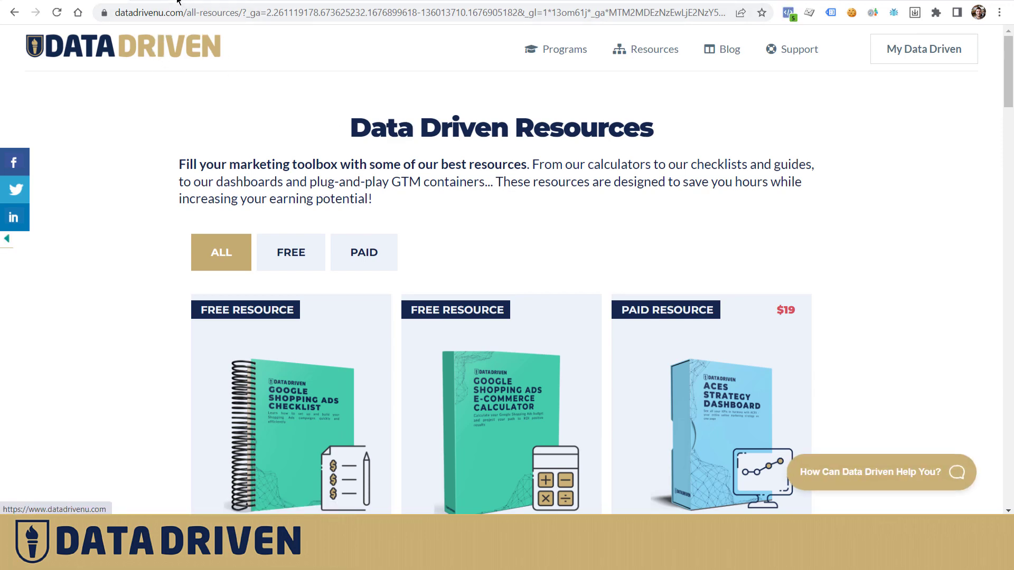
left_click(414, 13)
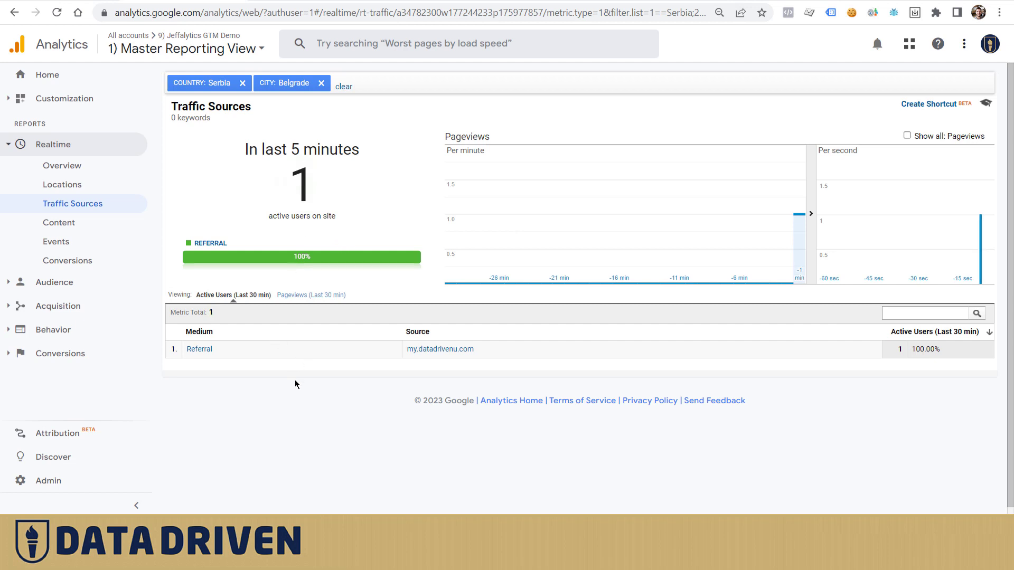
mouse_move(193, 330)
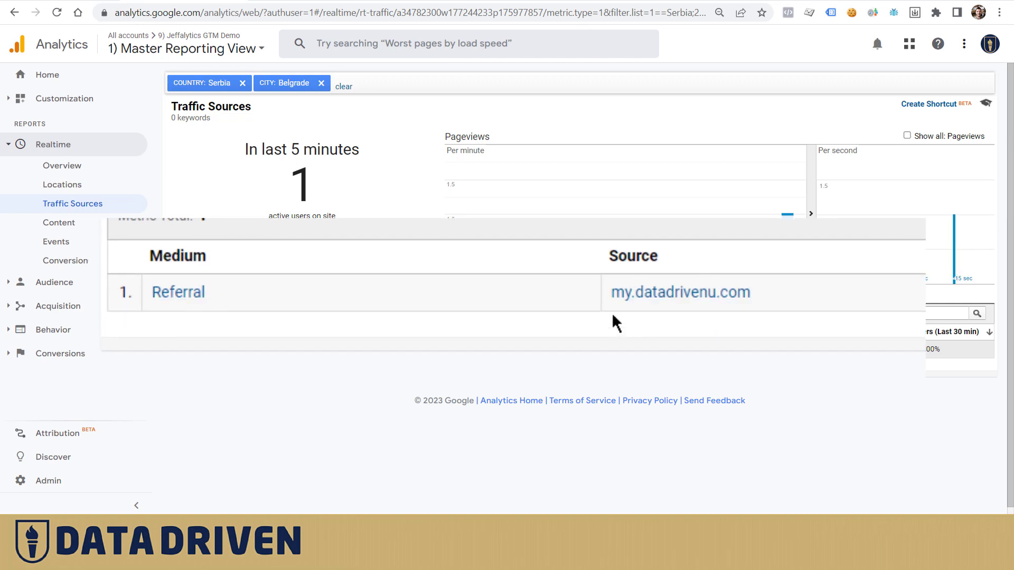
mouse_move(734, 327)
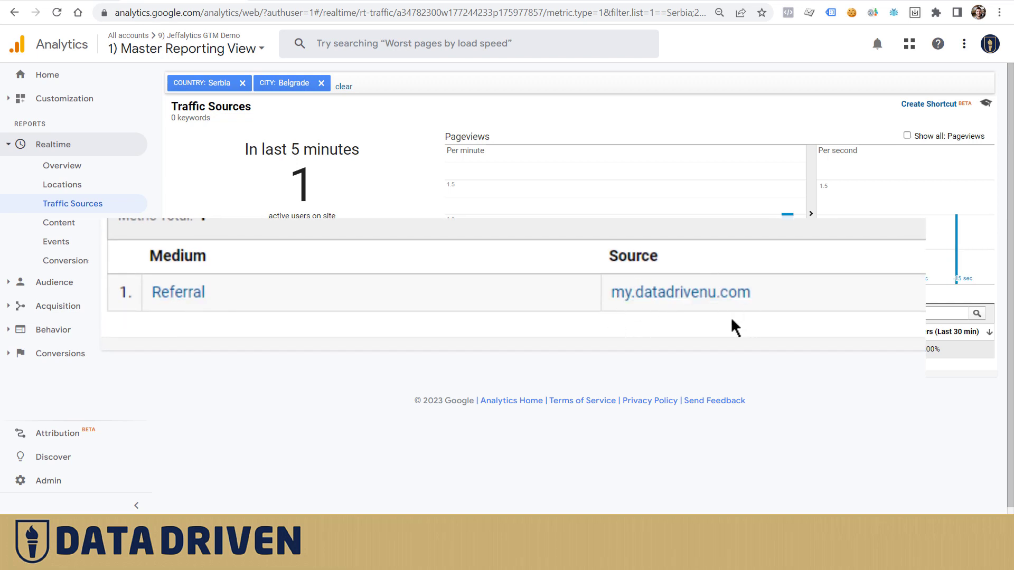
scroll("up", 3)
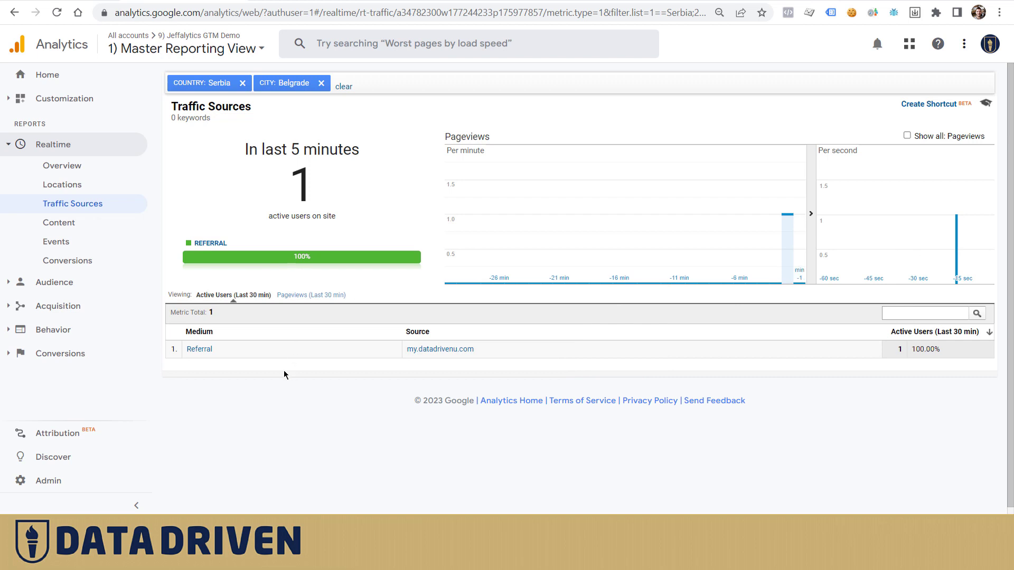
mouse_move(330, 389)
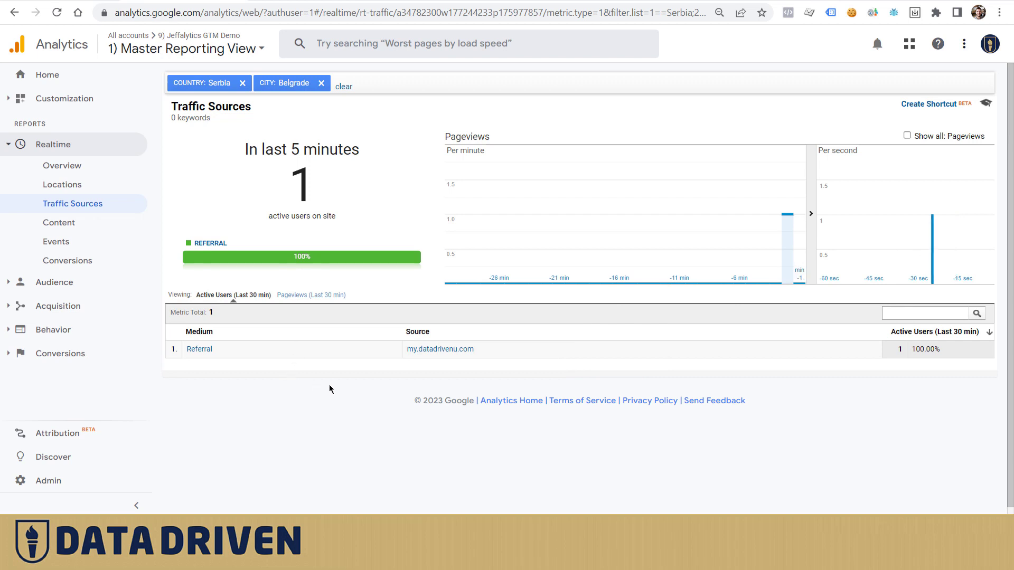
mouse_move(430, 363)
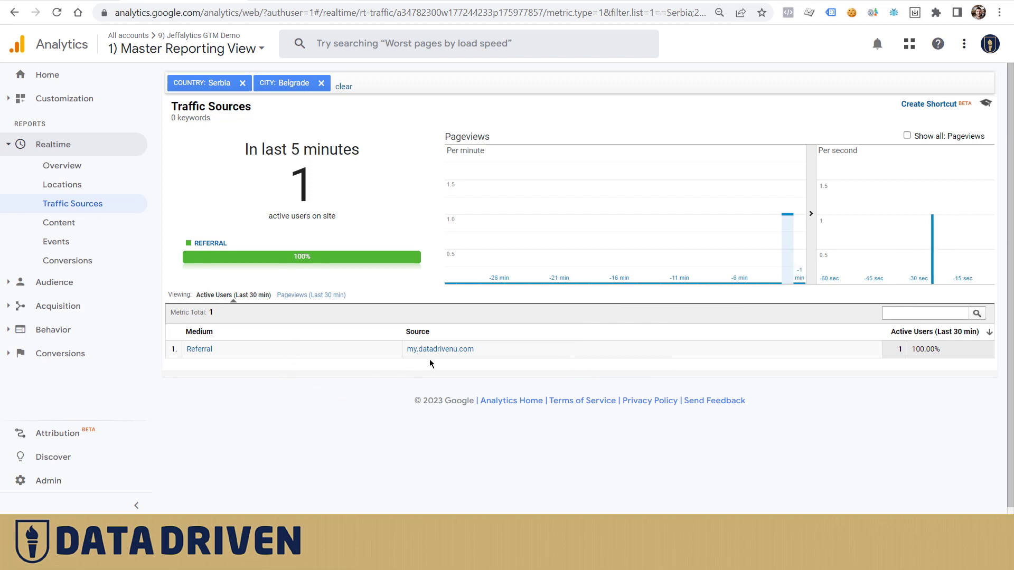
mouse_move(439, 349)
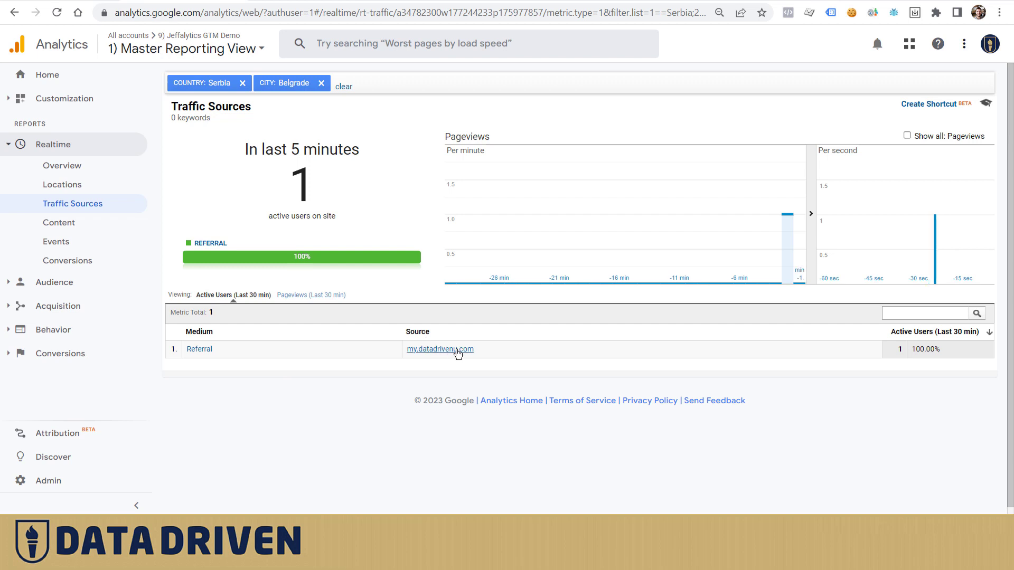
mouse_move(473, 366)
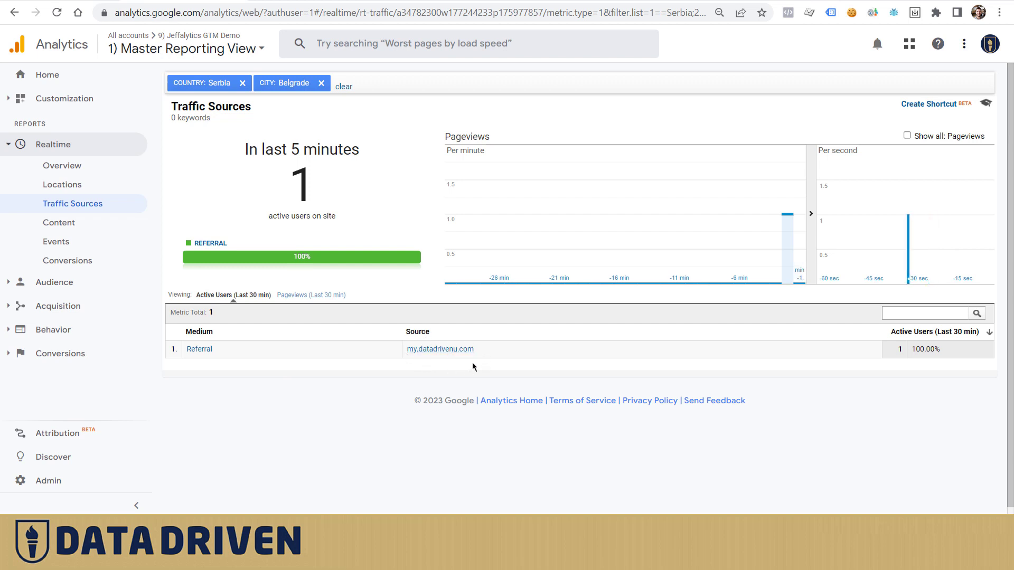
mouse_move(340, 99)
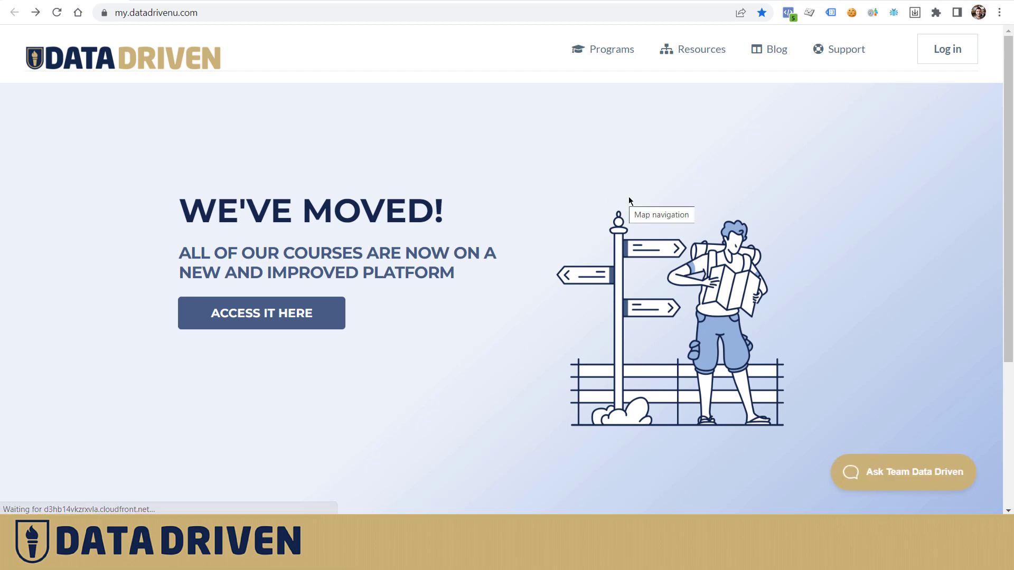
mouse_move(809, 13)
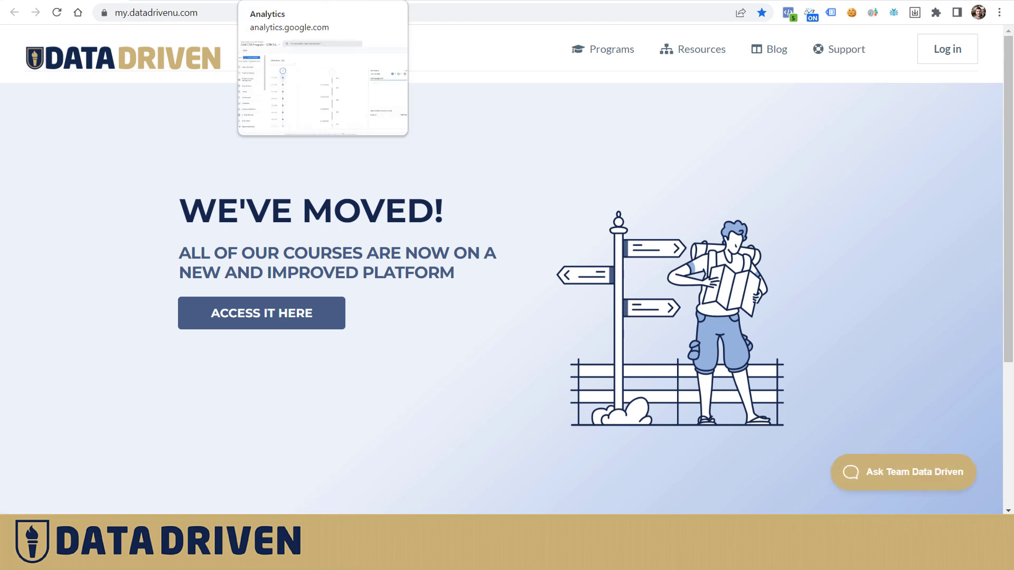
mouse_move(810, 13)
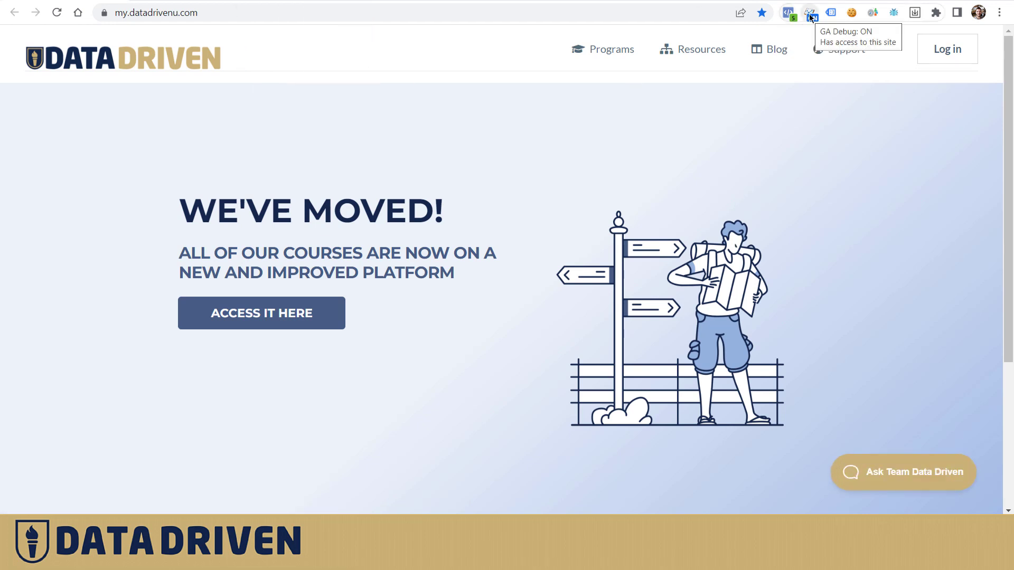
- Switch to the GA4 Admin DebugView tab for the GTM Edition property
left_click(810, 13)
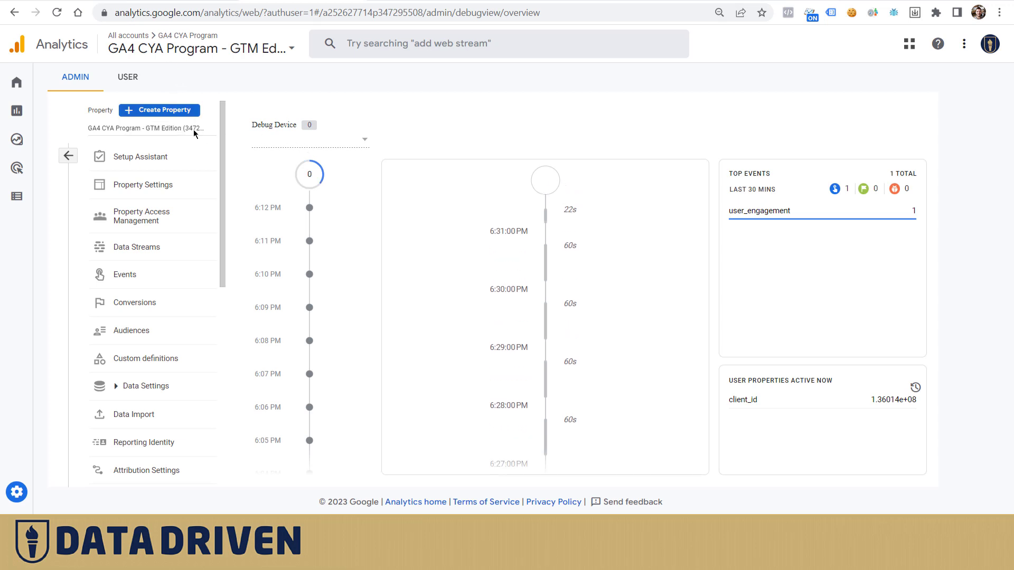
- Scroll to DebugView and open the Debug Device list showing three devices
scroll("down", 3)
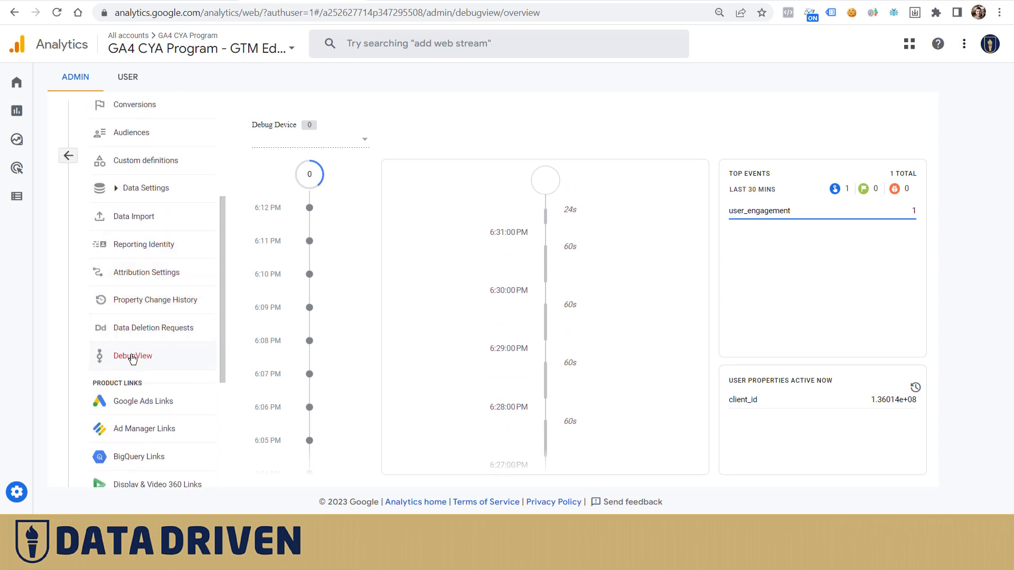
mouse_move(192, 54)
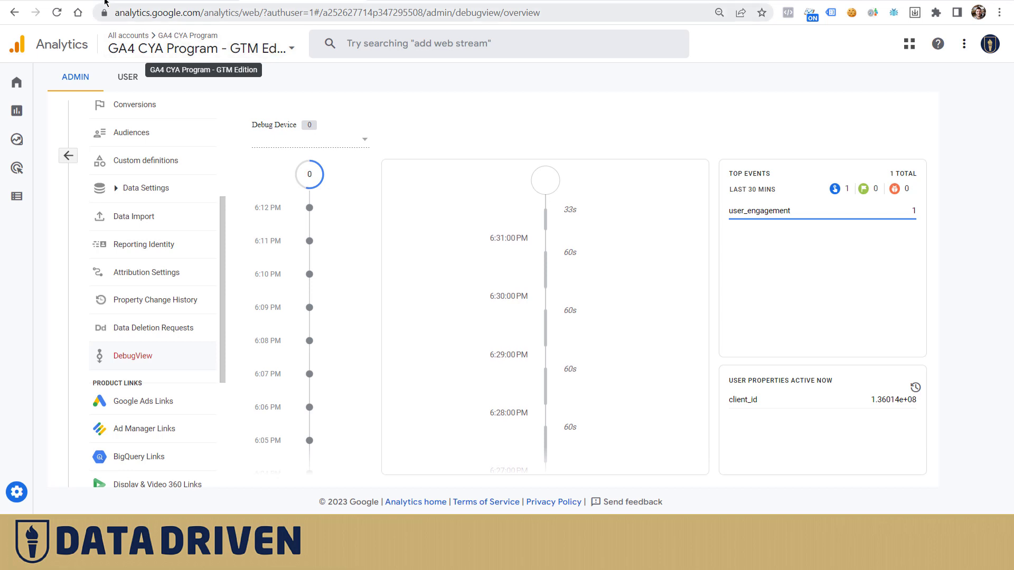
left_click(155, 12)
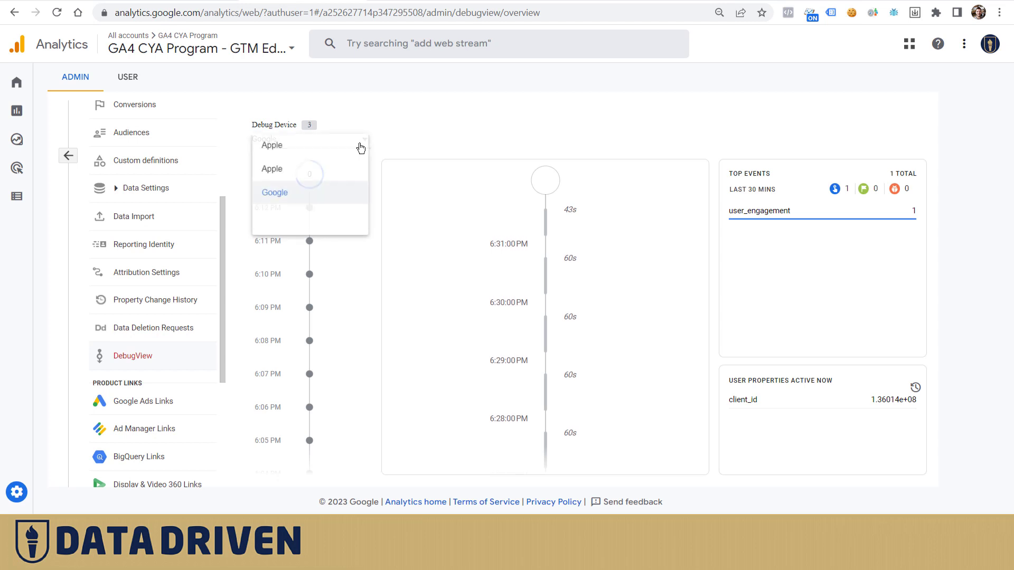
- Select the Google debug device and load the site's Blog page to trigger a page_view
left_click(275, 192)
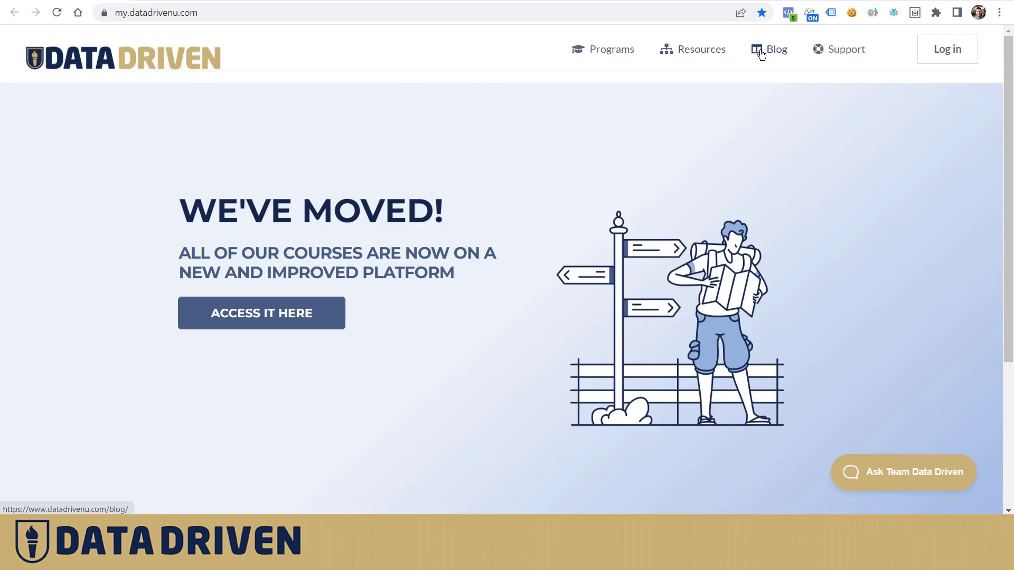
left_click(776, 49)
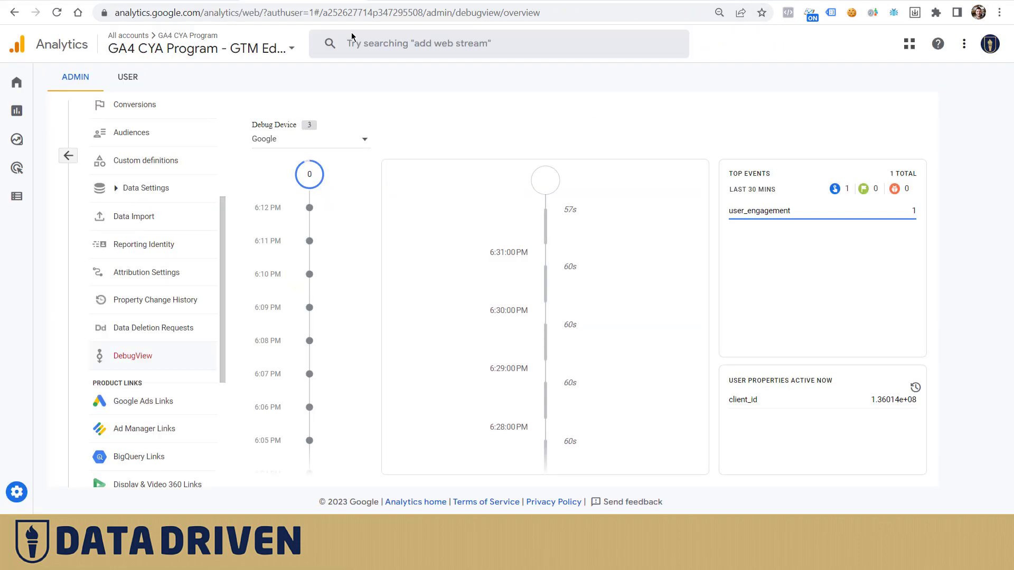
mouse_move(352, 149)
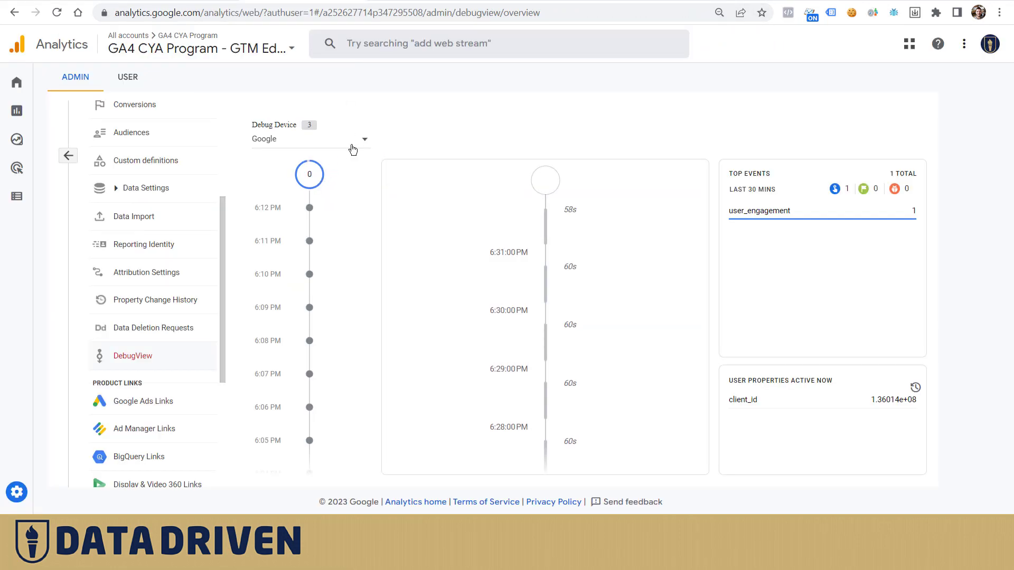
scroll("down", 3)
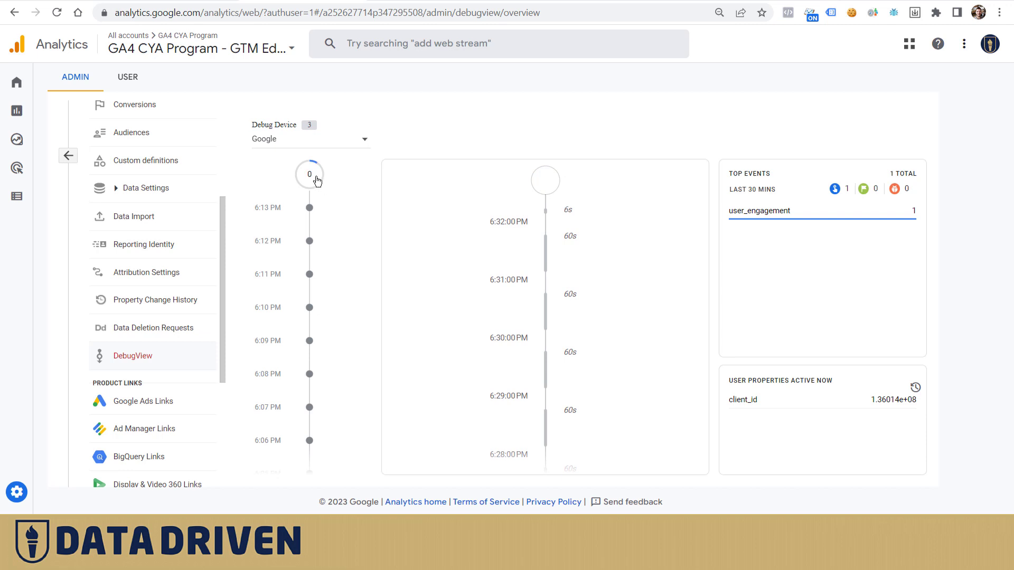
mouse_move(355, 196)
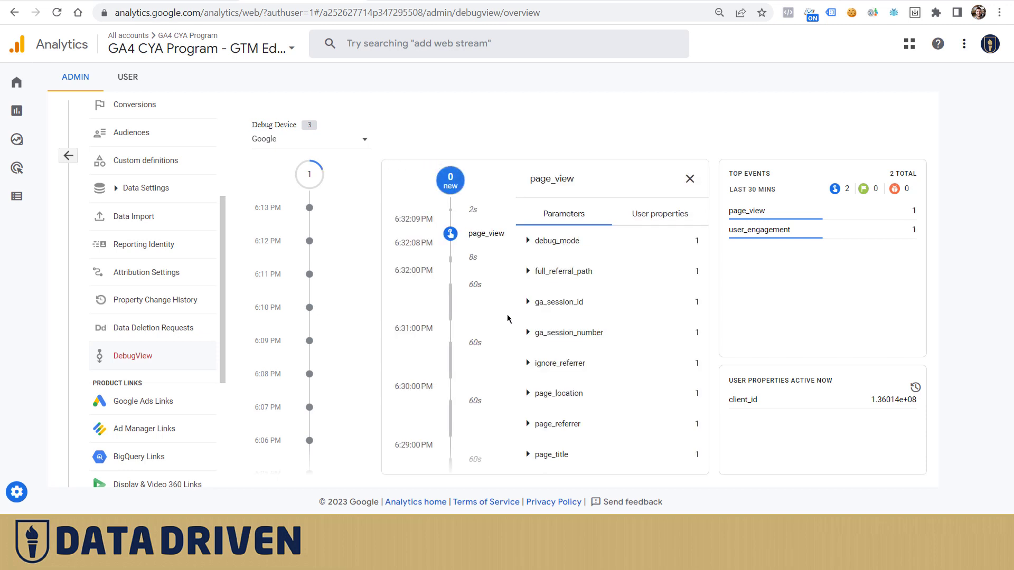
- Expand page_referrer (my.datadrivenu.com) and ignore_referrer (true) on the page_view event
left_click(558, 393)
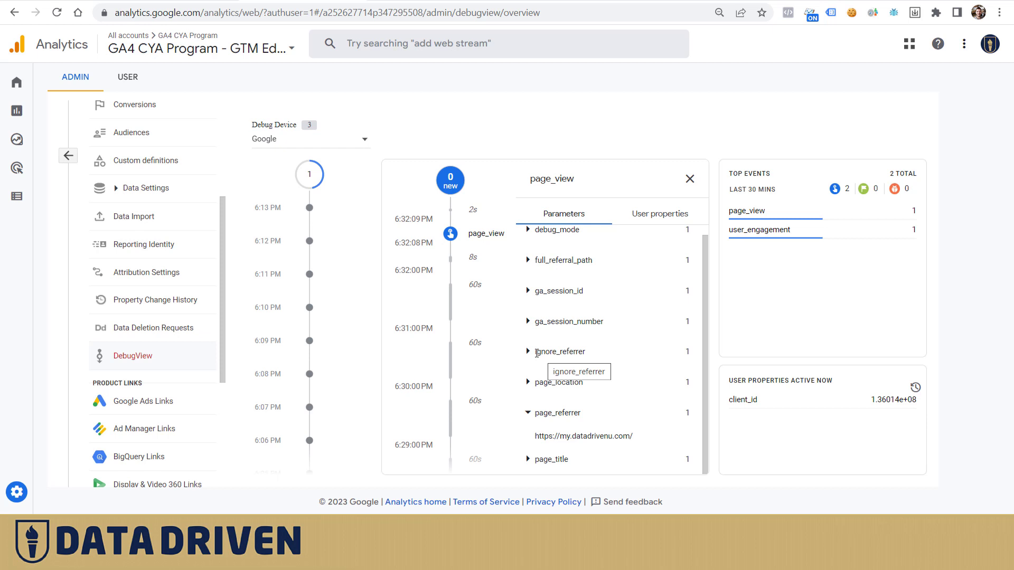
left_click(529, 351)
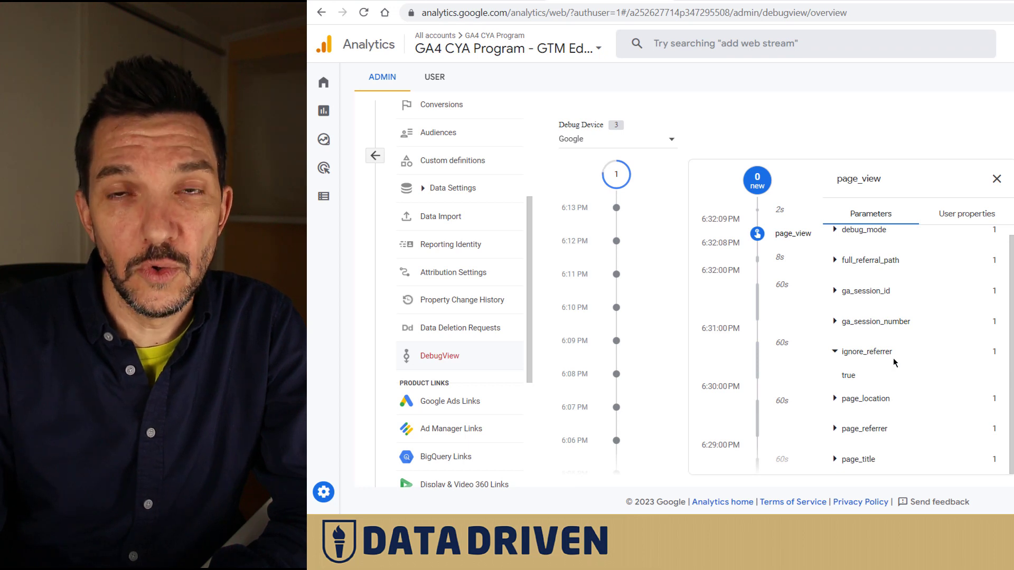
mouse_move(859, 376)
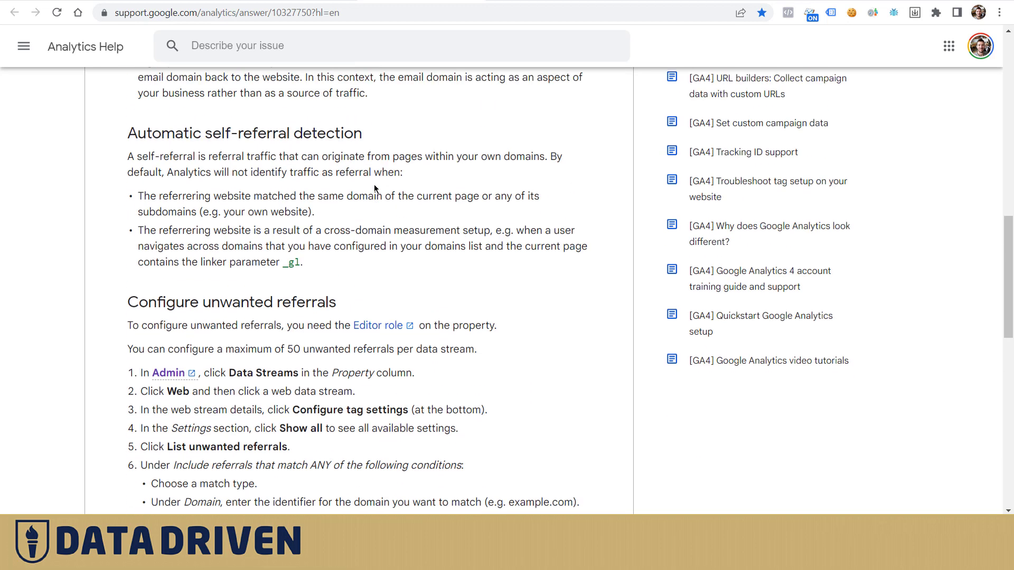
mouse_move(246, 133)
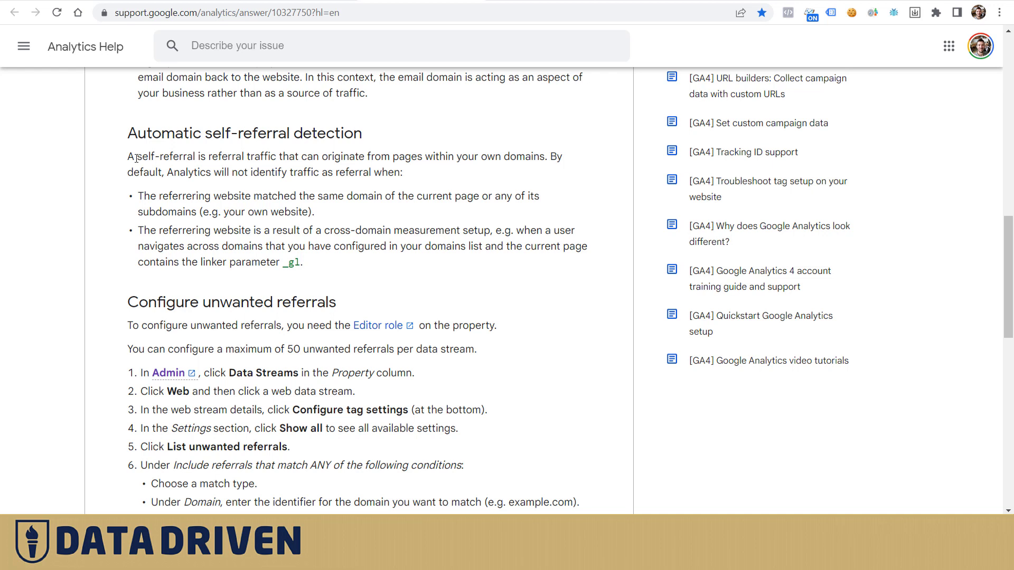
- Highlight the self-referral and subdomain sentences in the help article, then go back to the Data Driven blog
double_click(166, 157)
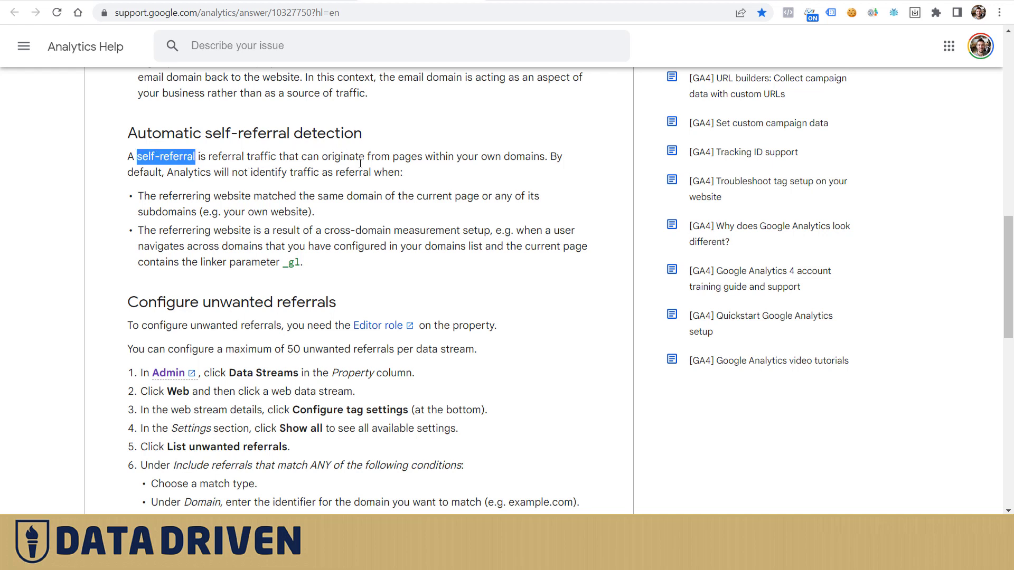
mouse_move(538, 162)
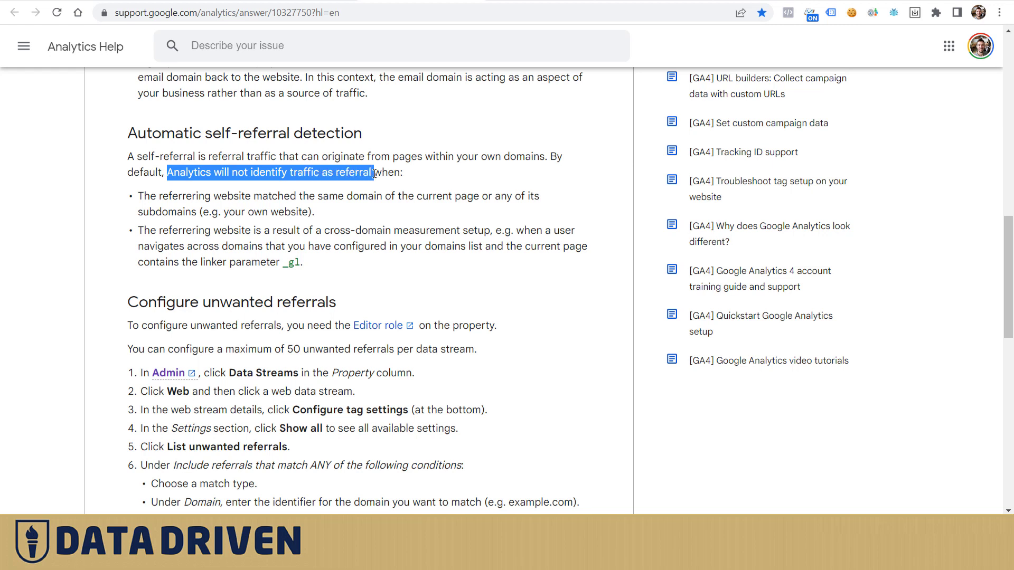
mouse_move(190, 201)
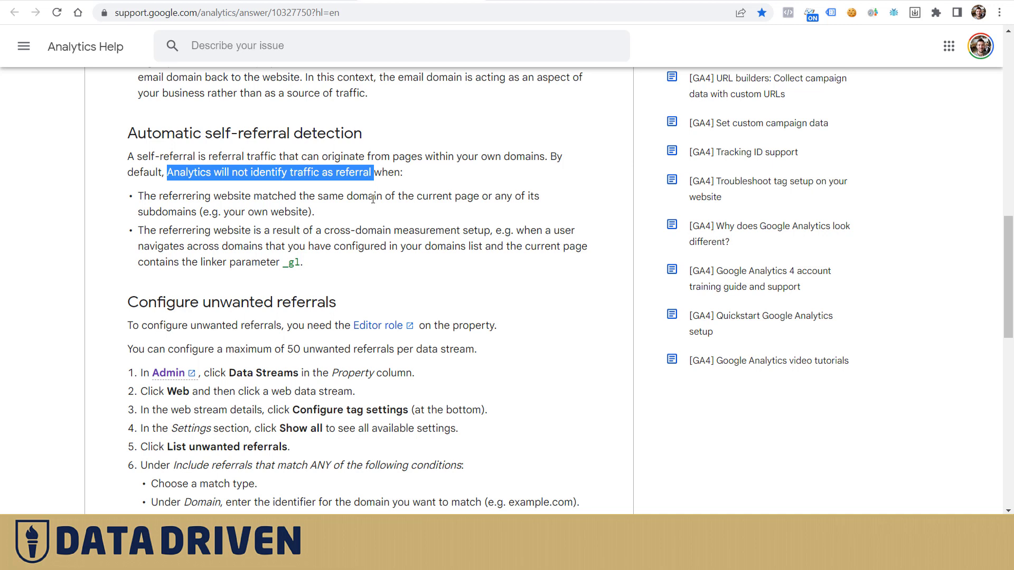
left_click(482, 197)
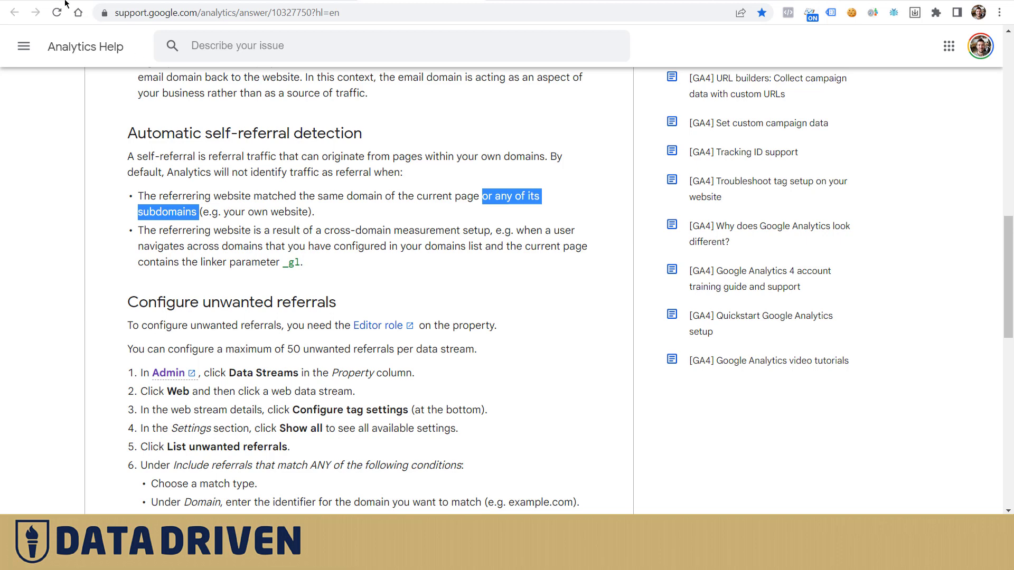
left_click(14, 12)
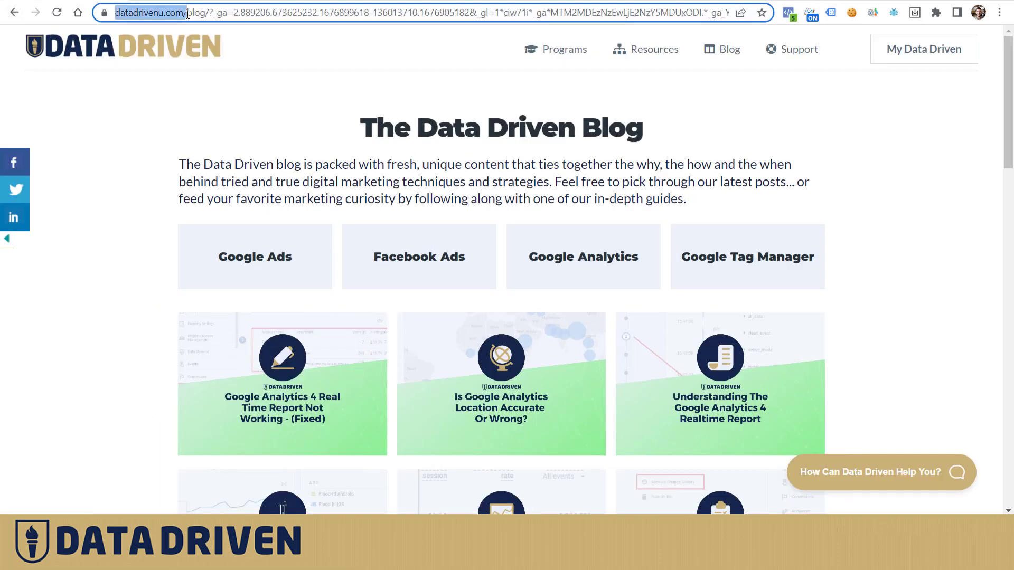
- Inspect the blog page address with its linker parameter in the address bar
left_click(923, 48)
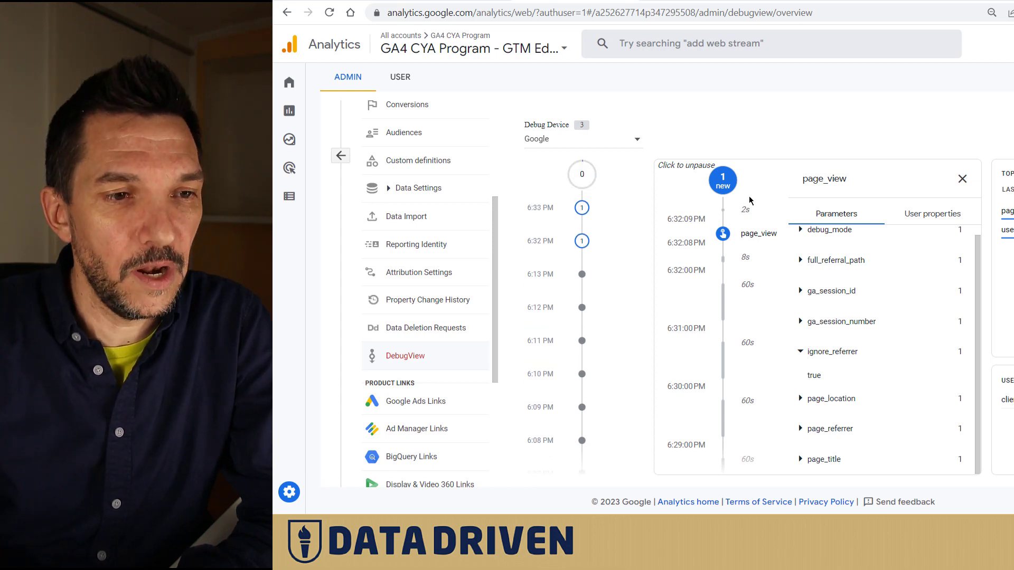
mouse_move(730, 142)
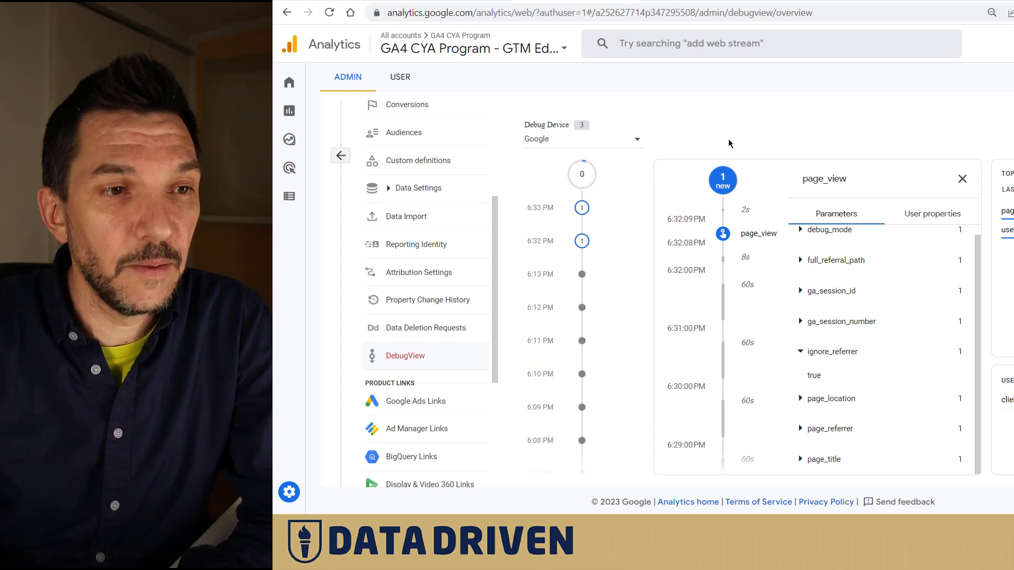
mouse_move(722, 127)
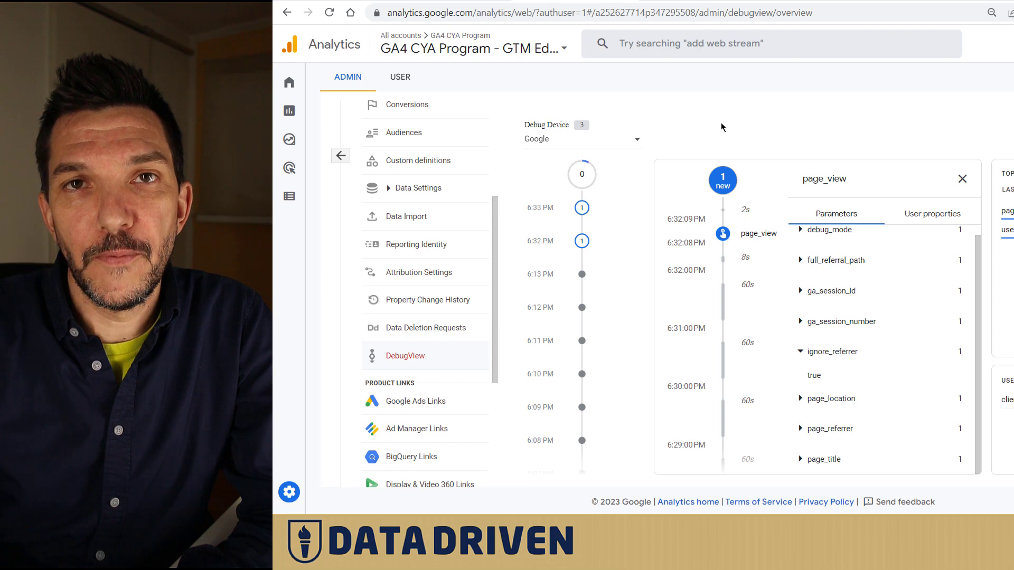
mouse_move(687, 97)
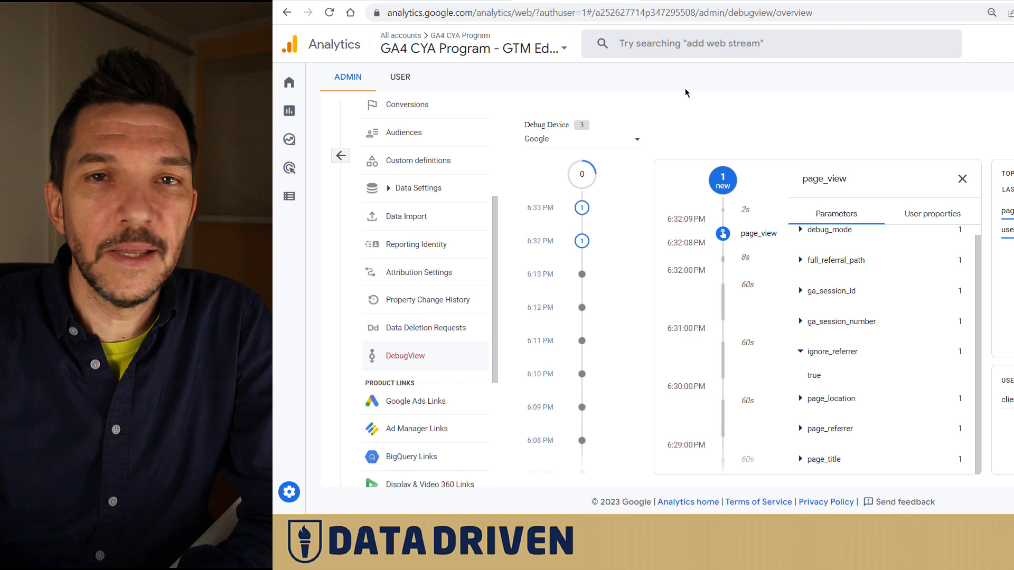
mouse_move(670, 76)
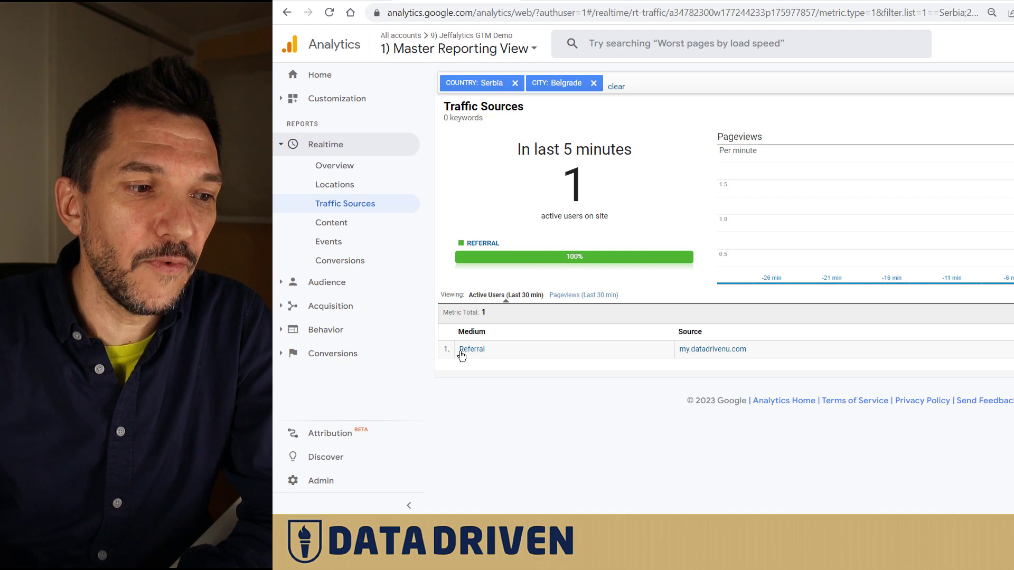
mouse_move(686, 361)
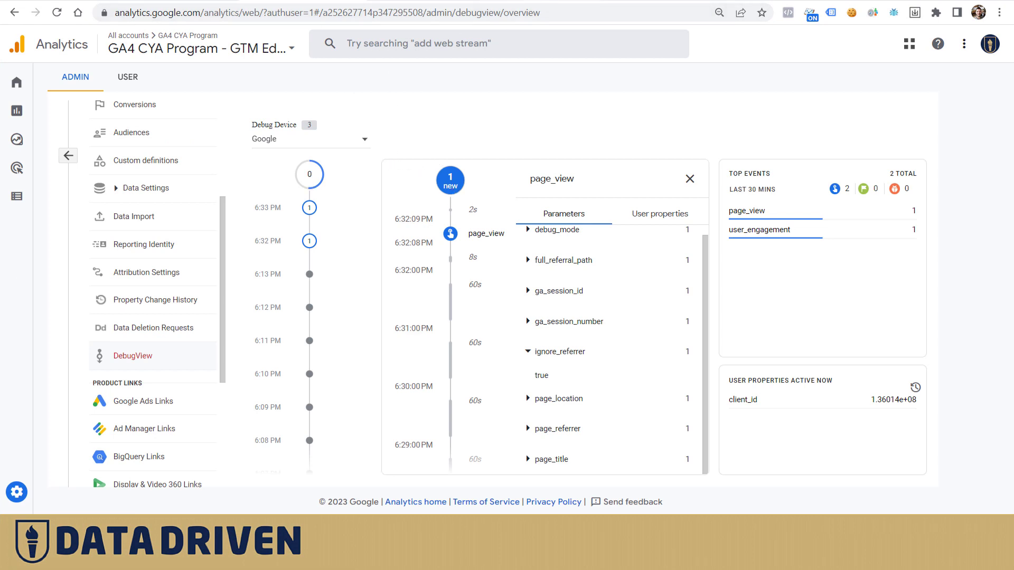
- Switch to the GA4 Traffic acquisition report by session source / medium
left_click(16, 110)
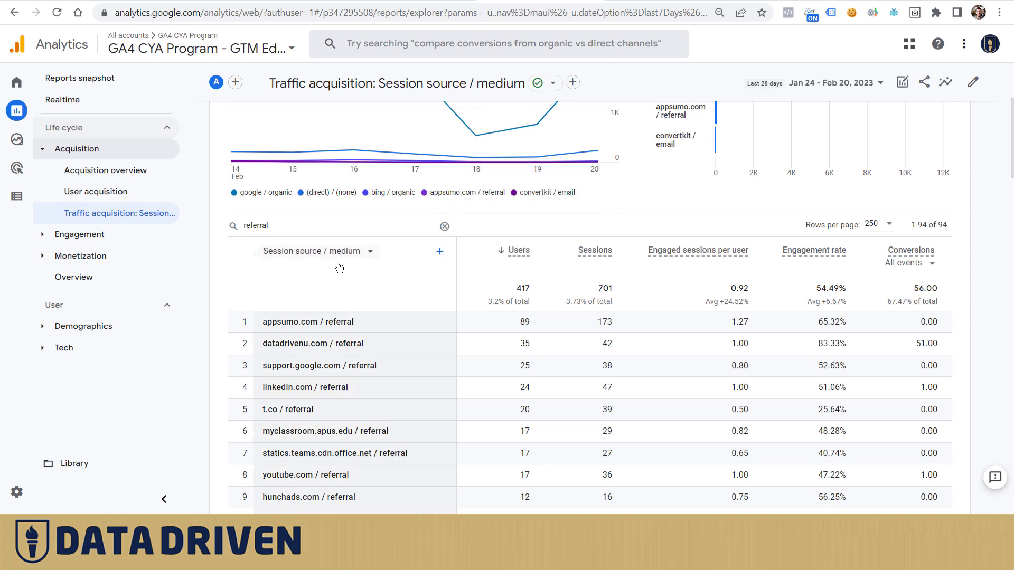
mouse_move(334, 259)
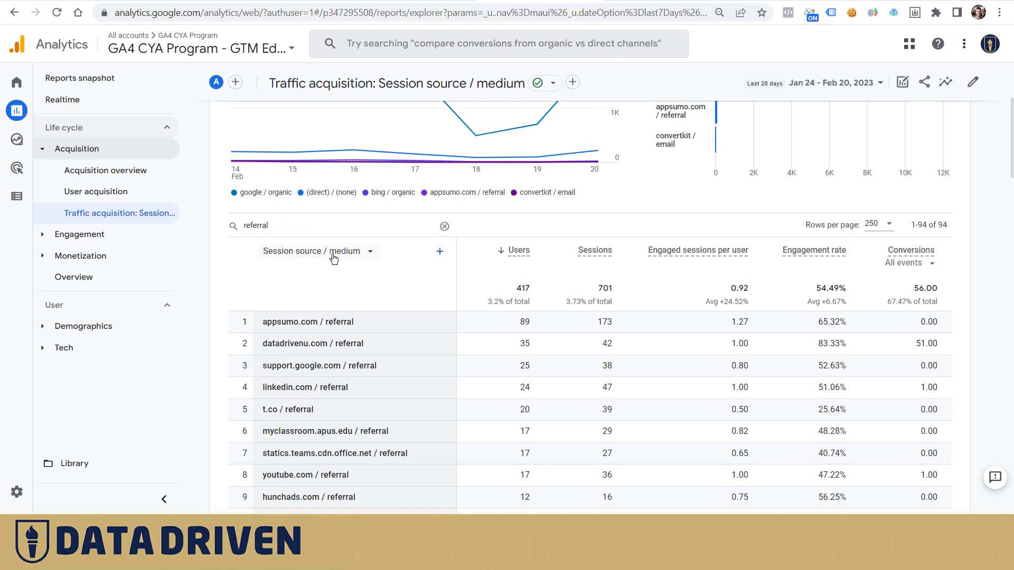
- Clear the table search, review the rows, then filter again to 'referral' sources
scroll("down", 3)
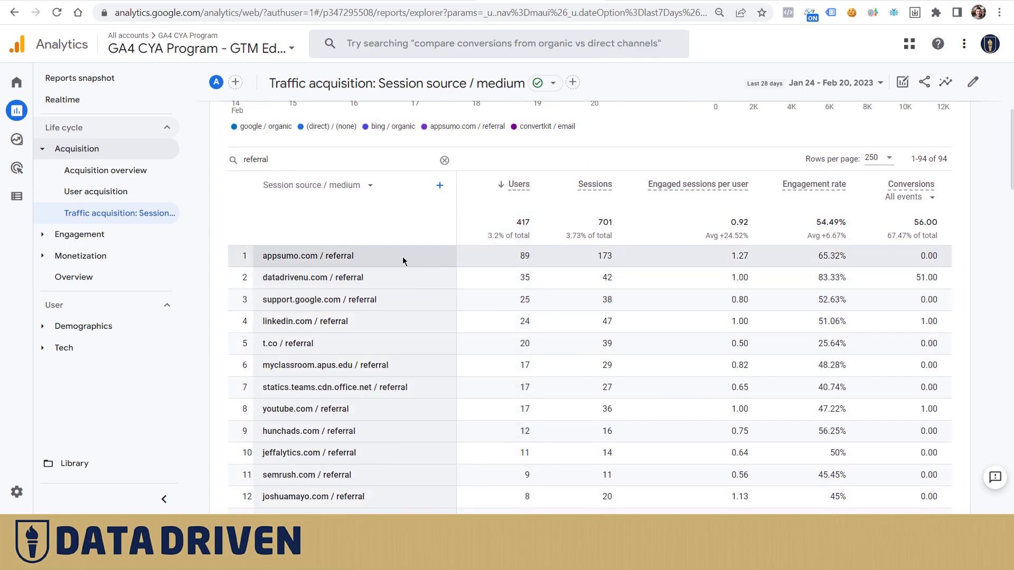
scroll("down", 3)
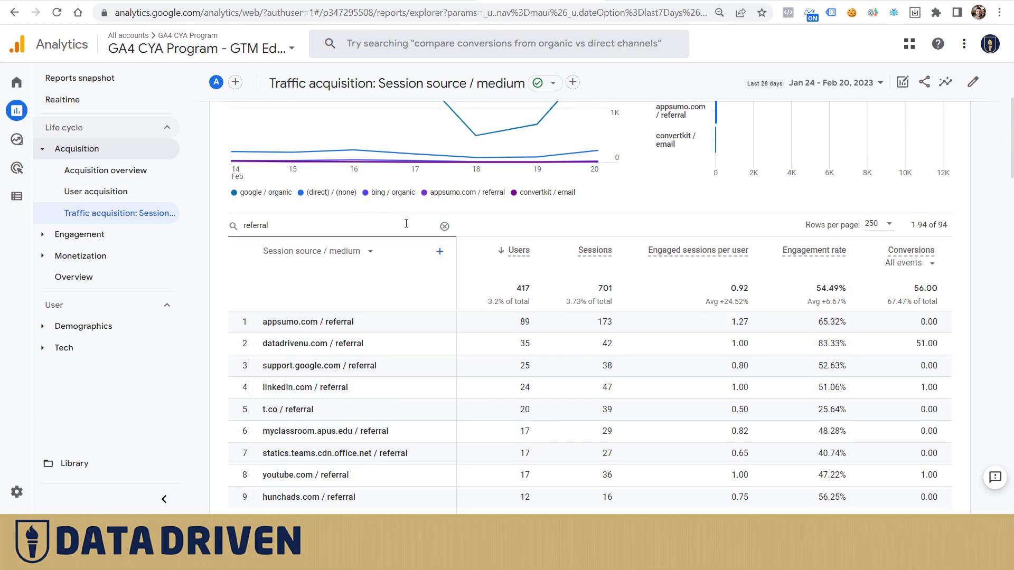
left_click(445, 224)
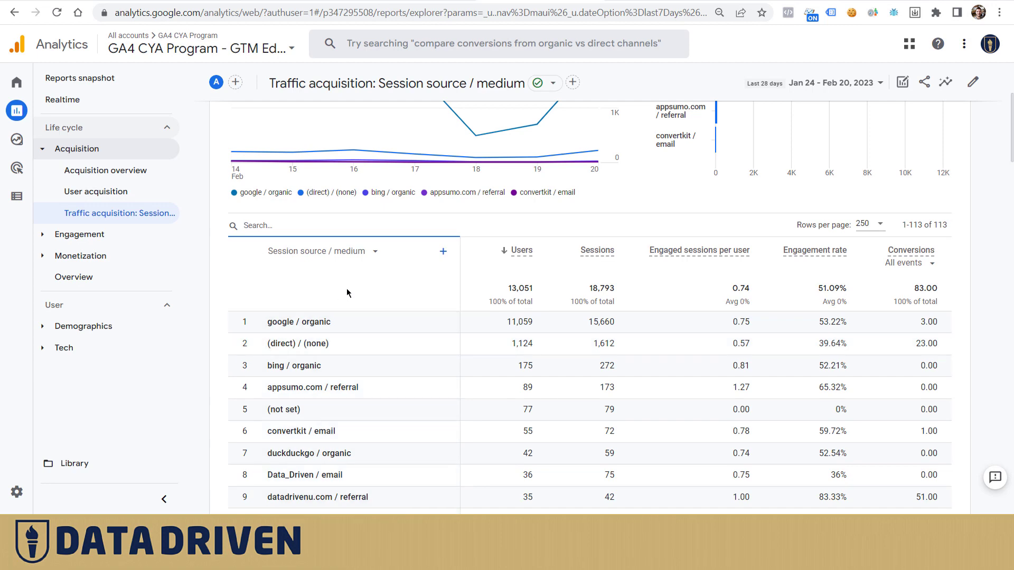
scroll("down", 3)
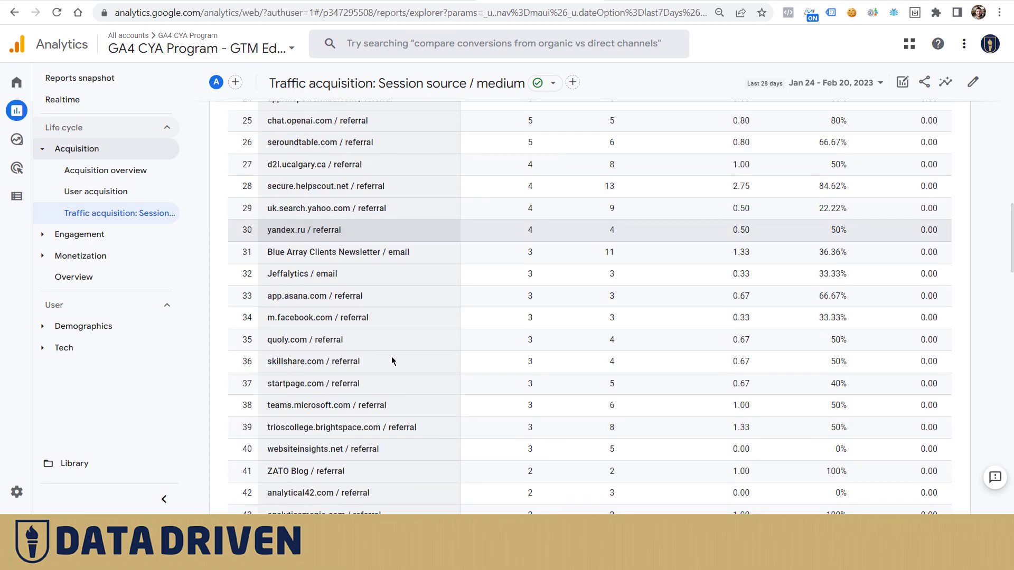
scroll("up", 3)
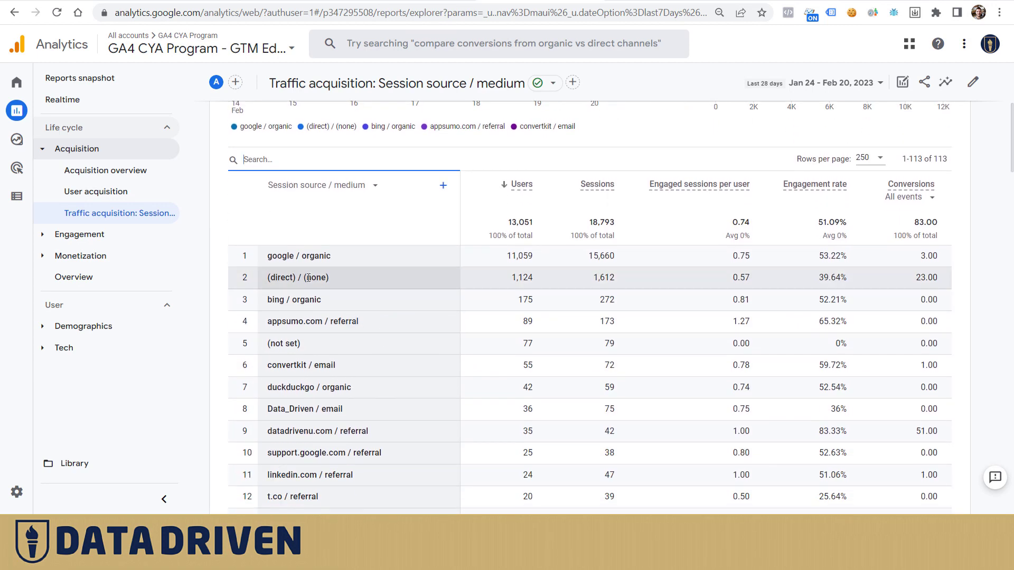
double_click(297, 277)
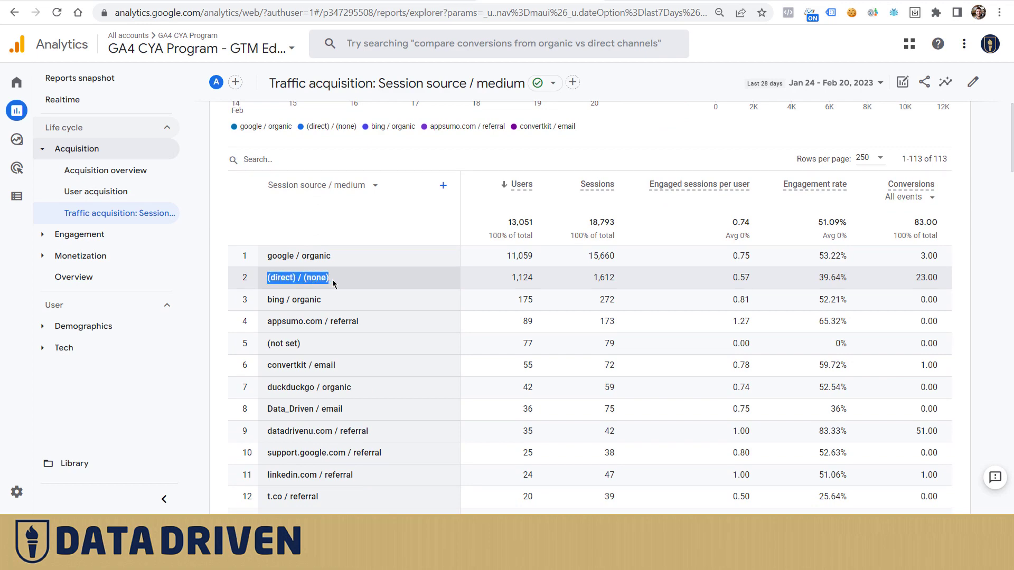
type("referral")
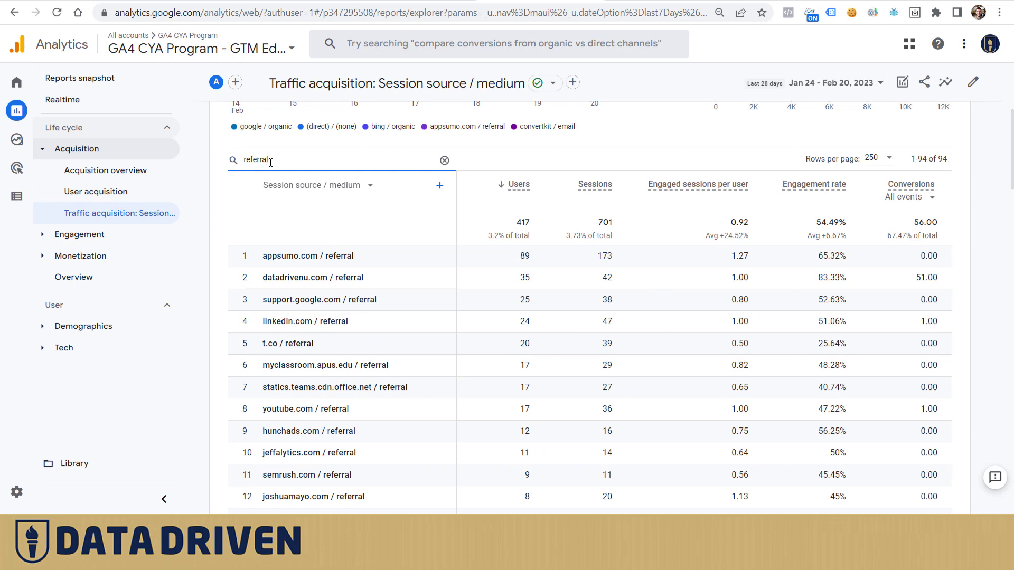
mouse_move(313, 343)
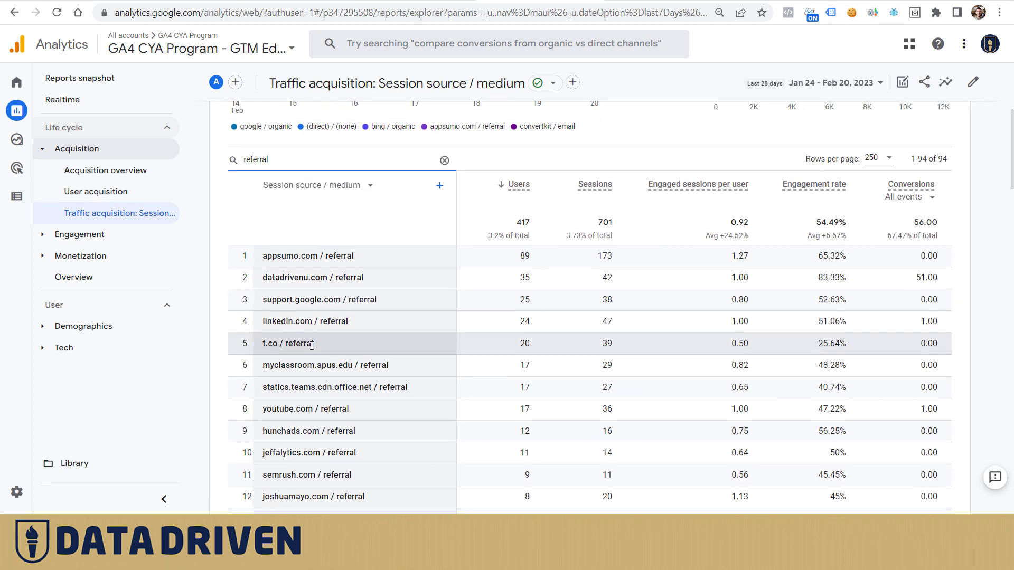
mouse_move(313, 321)
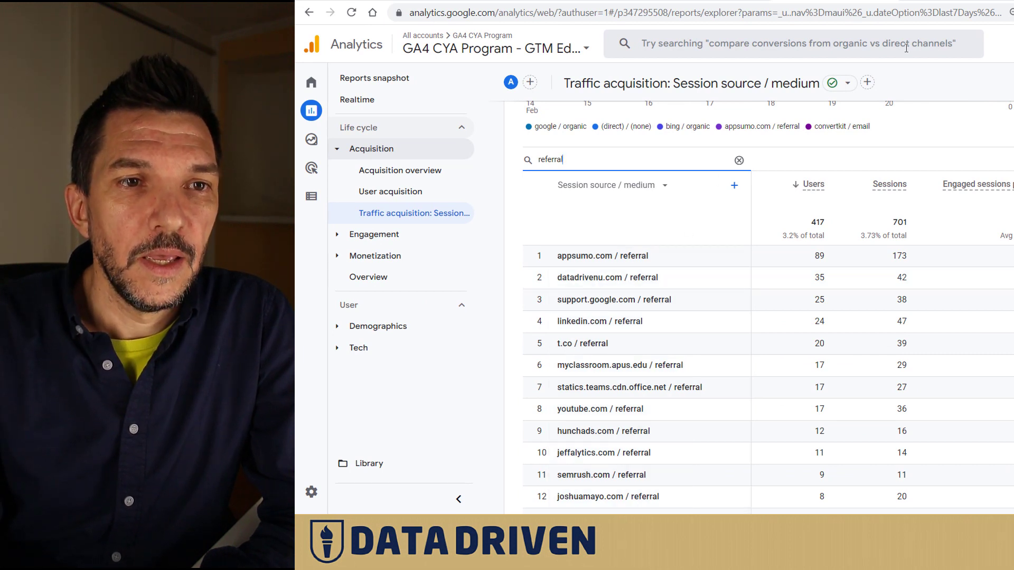
- Switch to the Untitled exploration with Page referrer dimension and Entrances metric
left_click(311, 139)
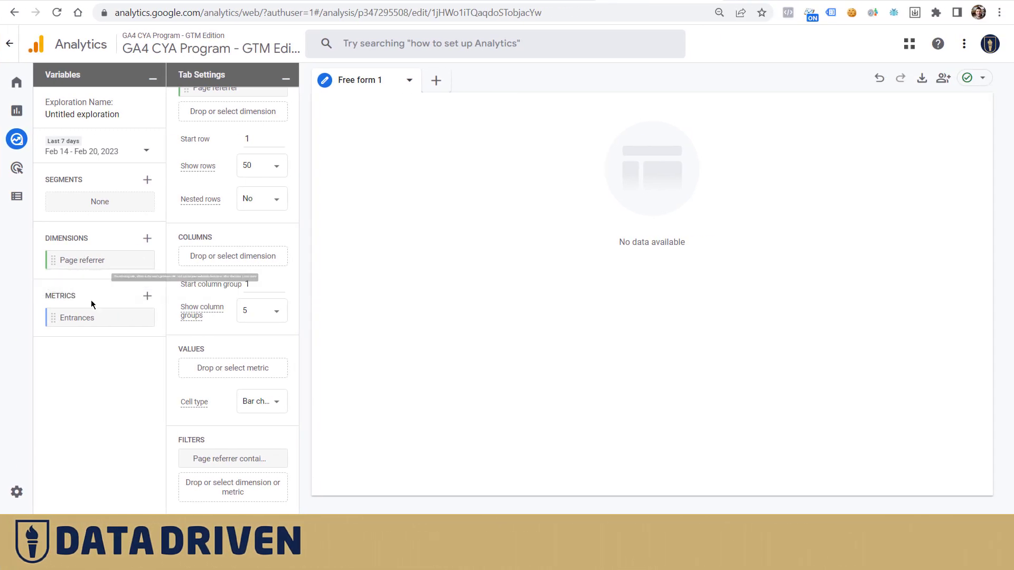
mouse_move(154, 416)
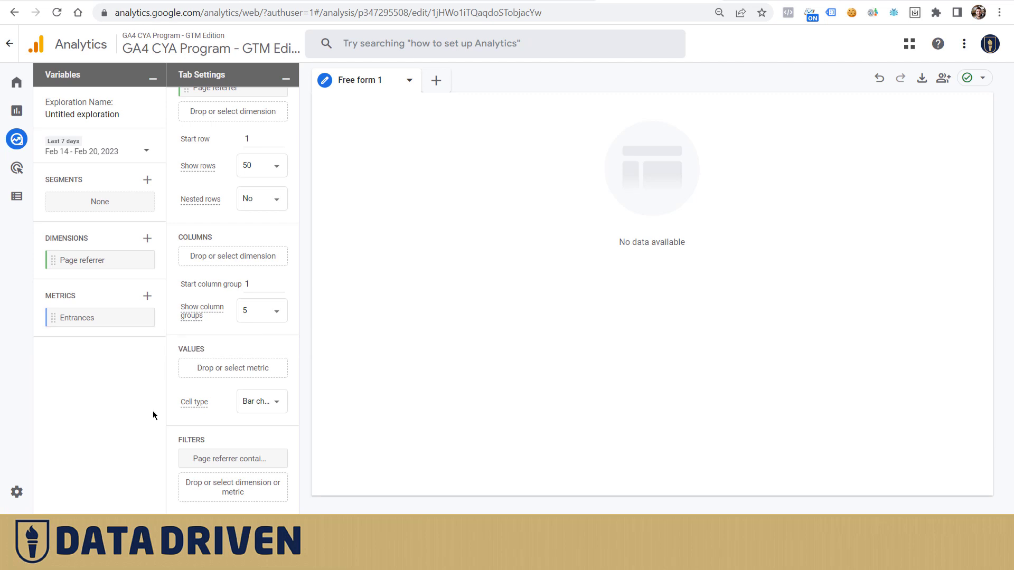
mouse_move(226, 458)
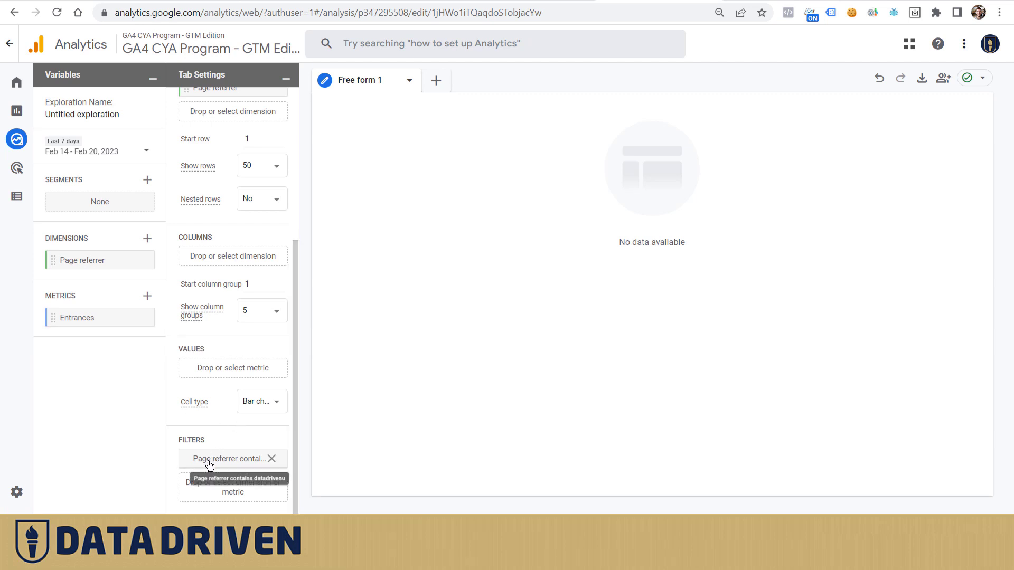
- Apply the 'Page referrer contains datadrivenu' filter, listing entrances totalling 356 led by members.datadrivenu.com
left_click(226, 458)
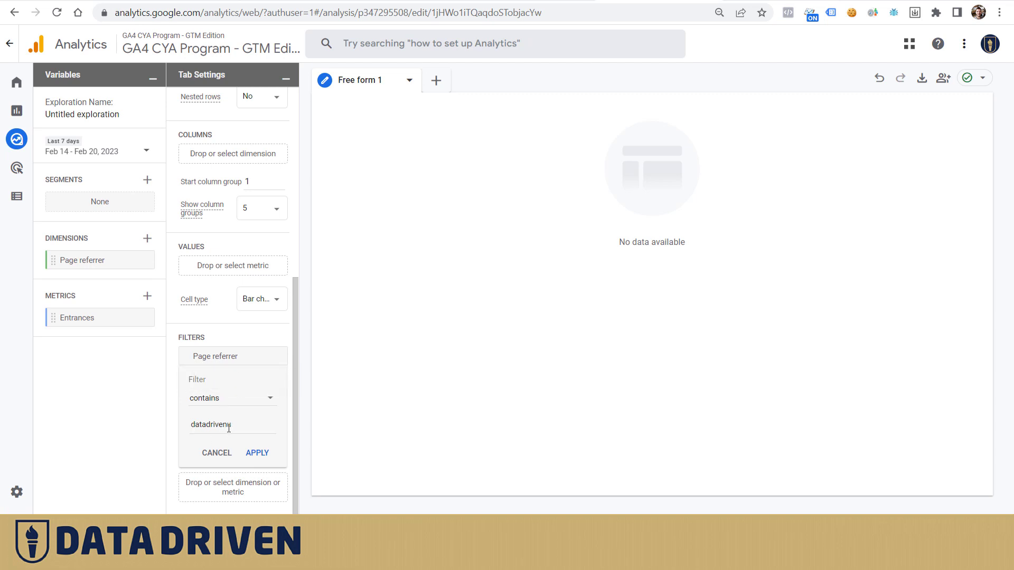
left_click(256, 453)
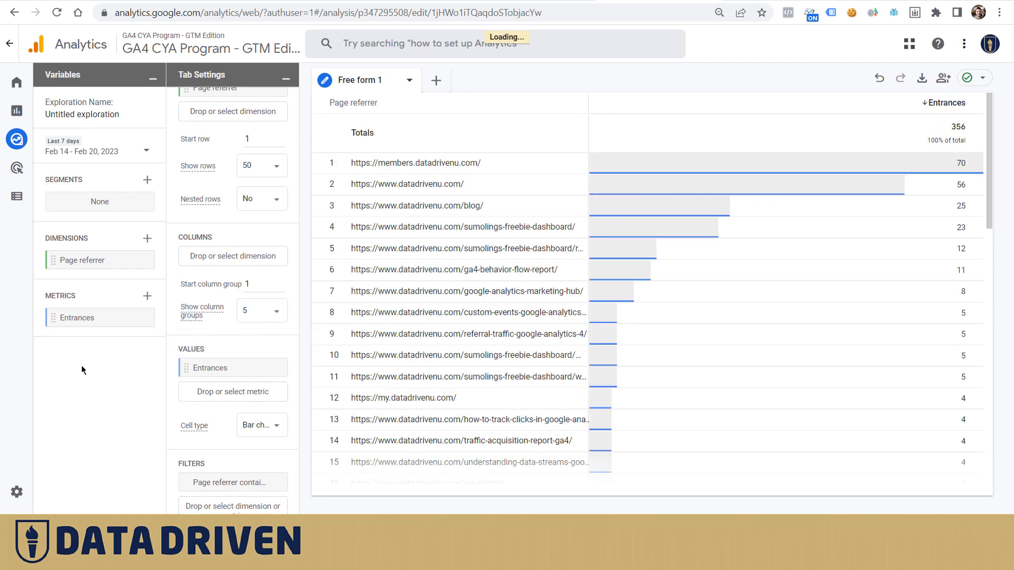
mouse_move(627, 163)
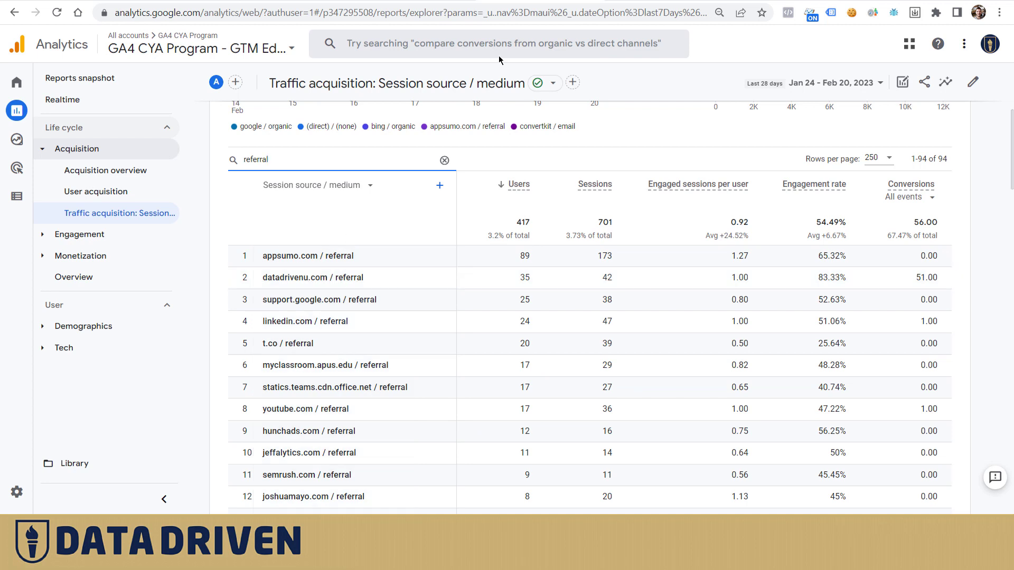
mouse_move(315, 278)
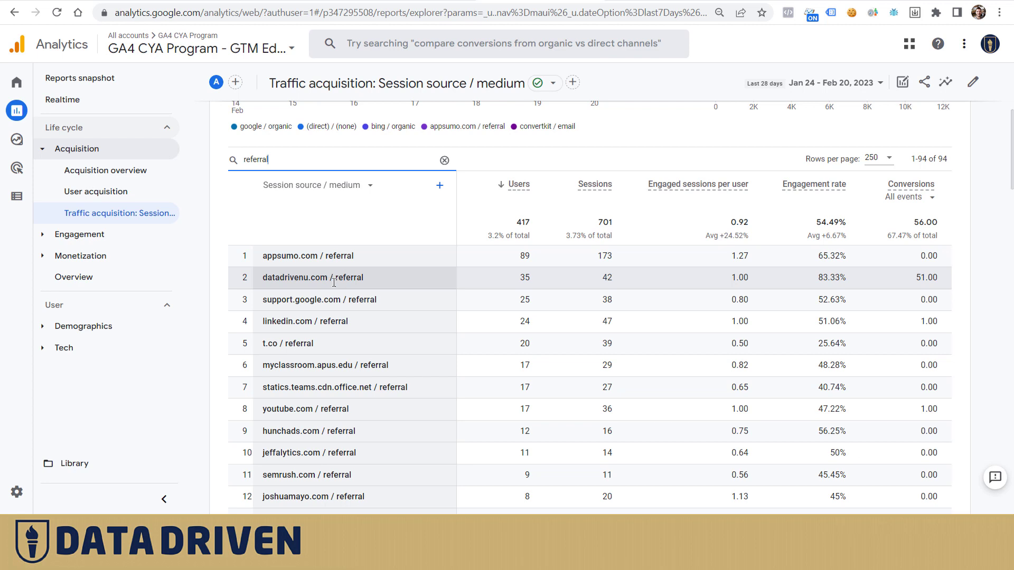
mouse_move(629, 4)
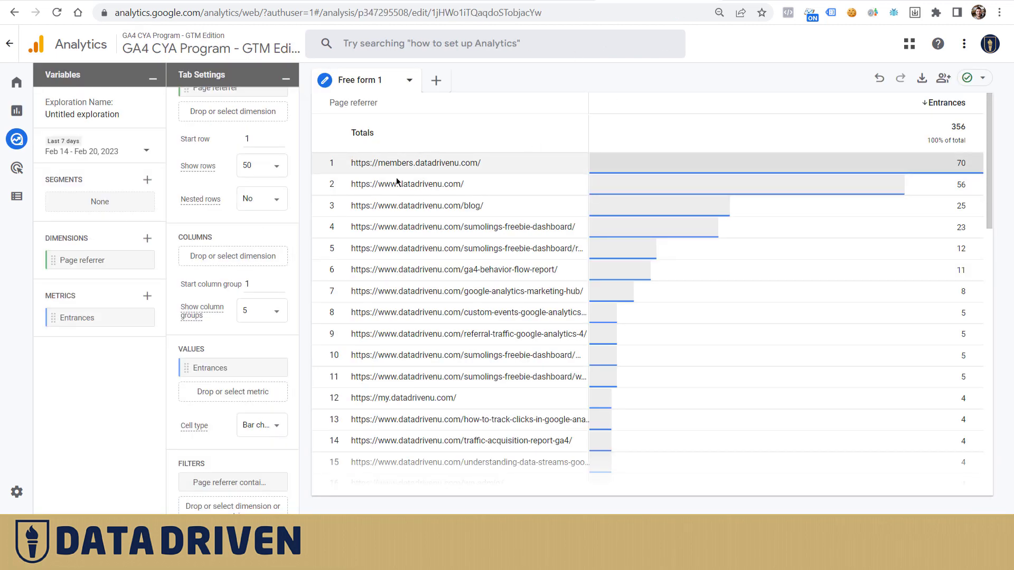
mouse_move(411, 348)
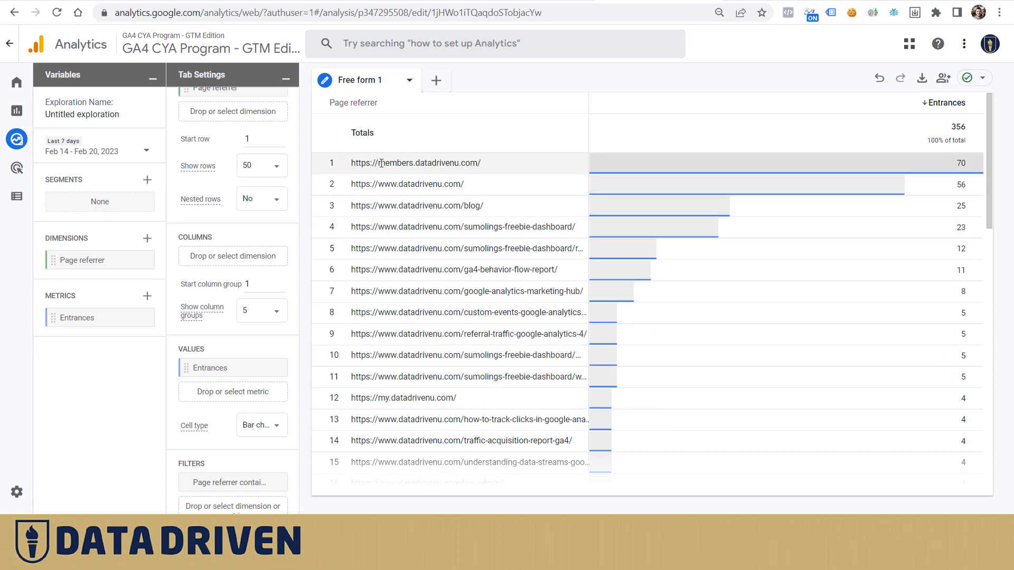
mouse_move(99, 259)
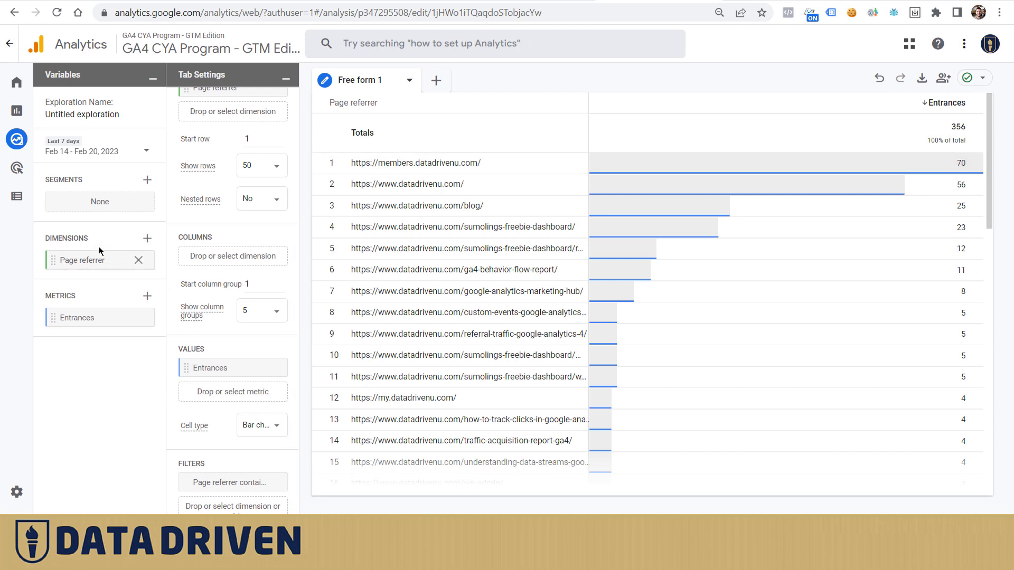
mouse_move(79, 260)
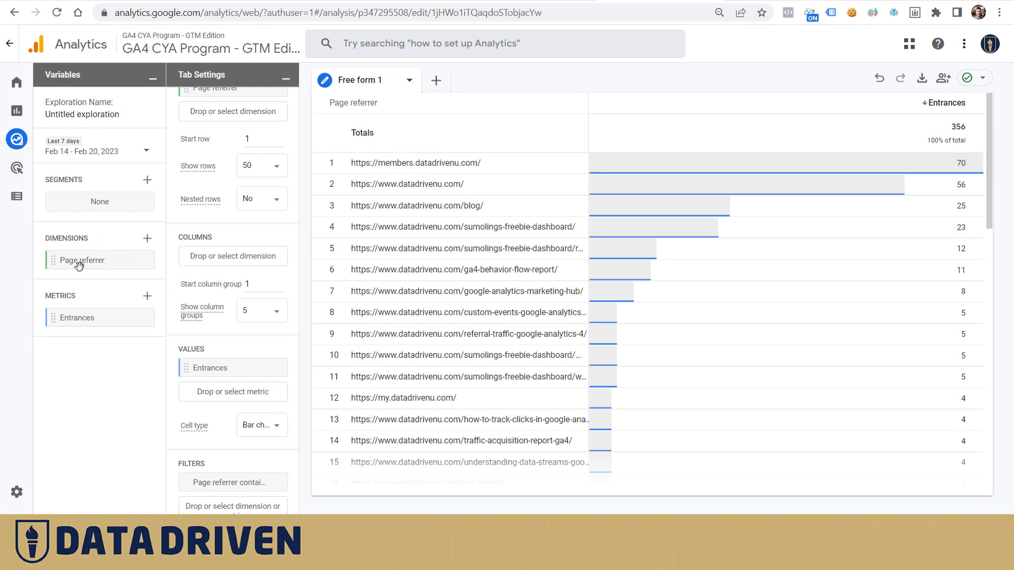
mouse_move(84, 244)
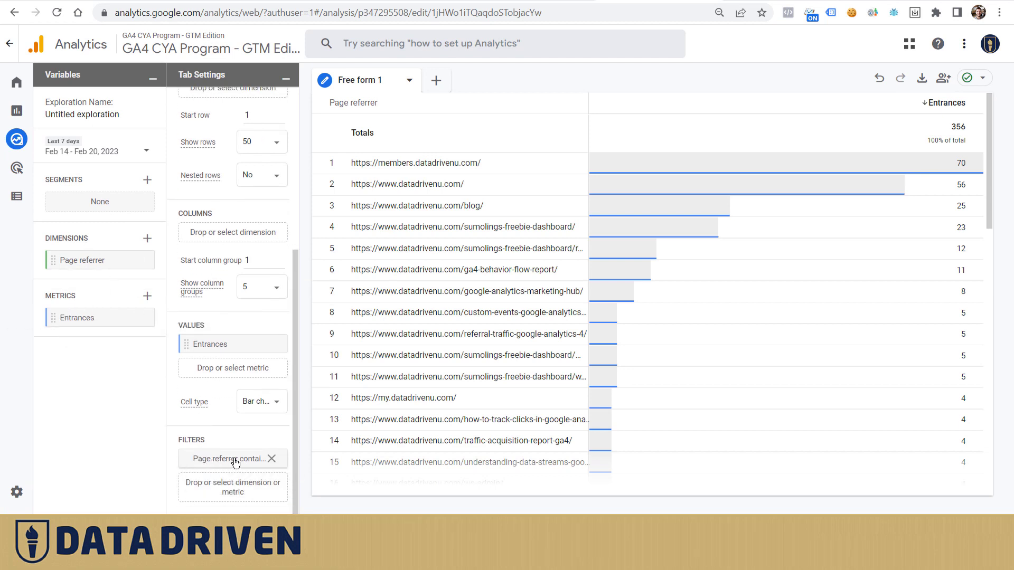
- Review the 'Page referrer contains datadrivenu' condition and return to the Traffic acquisition report
left_click(229, 458)
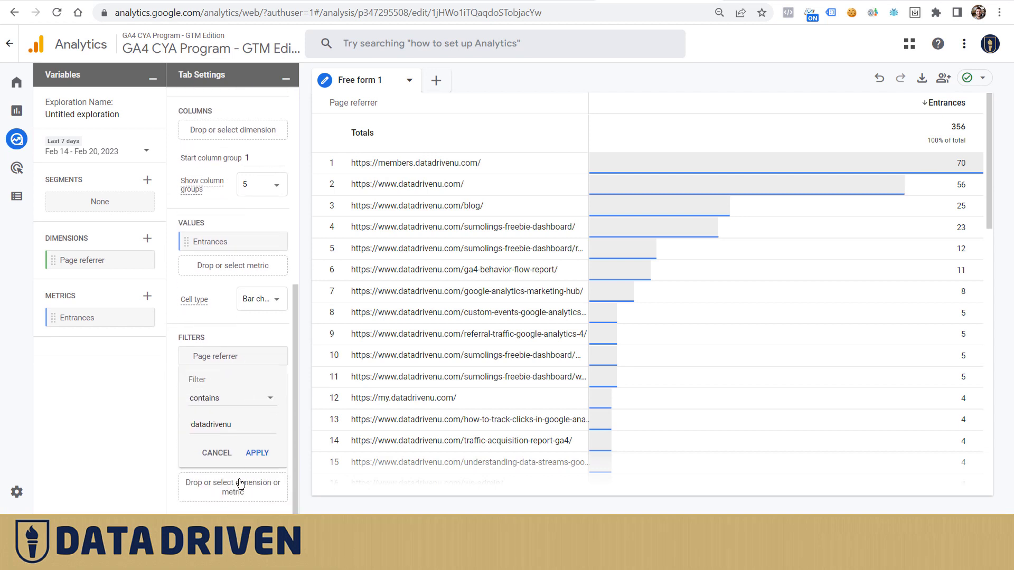
mouse_move(212, 361)
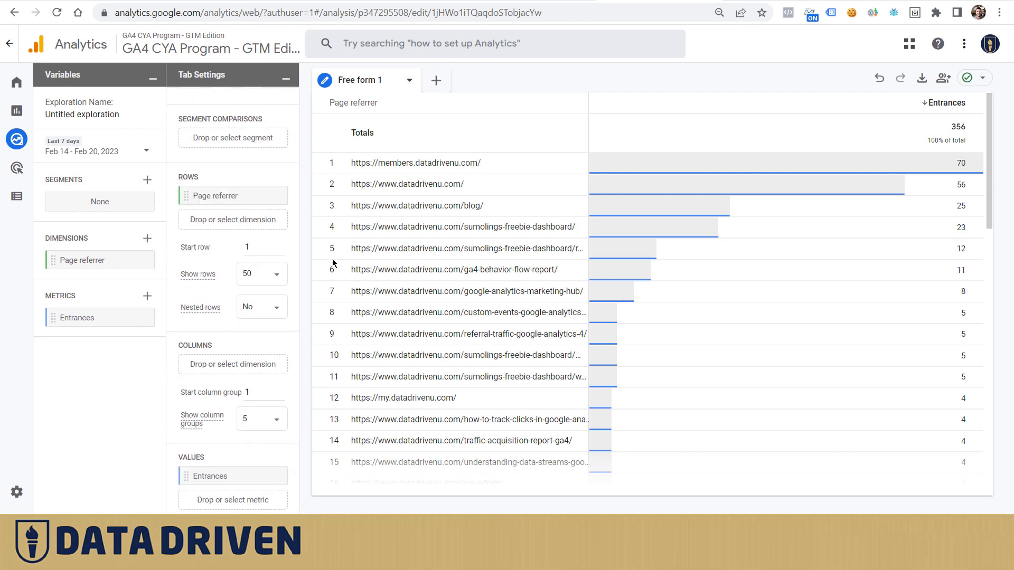
mouse_move(416, 444)
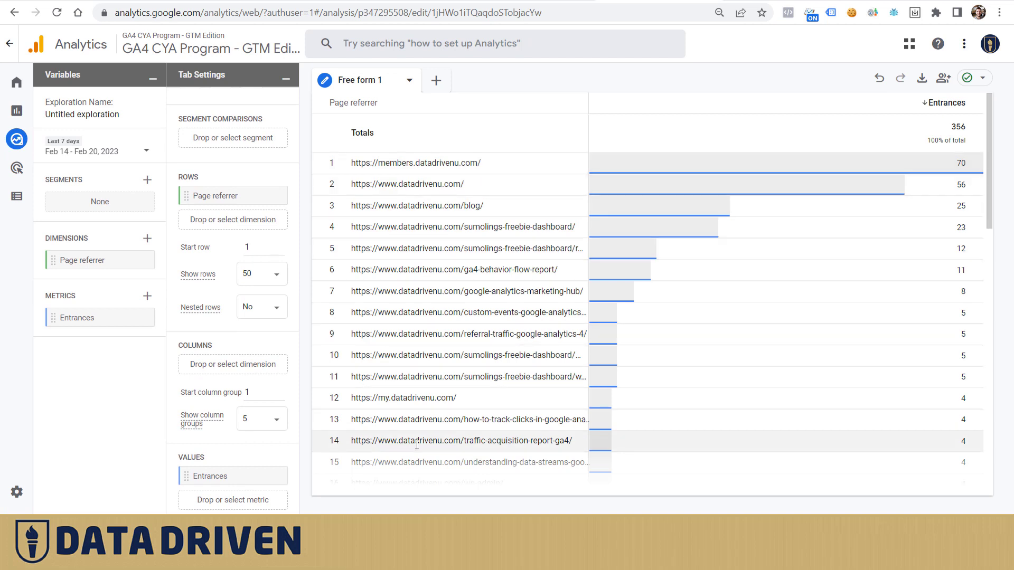
mouse_move(402, 273)
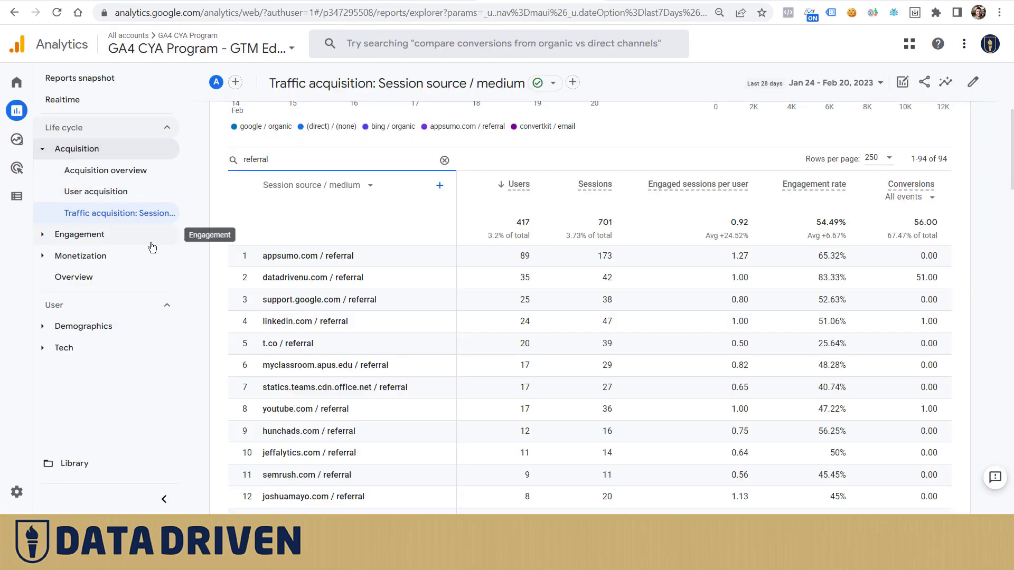
mouse_move(319, 299)
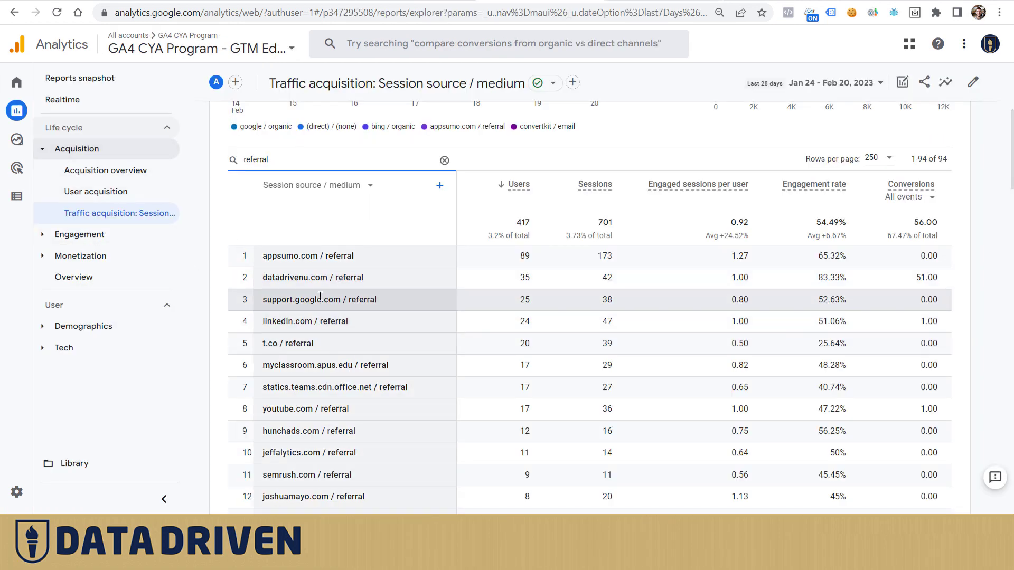
double_click(312, 278)
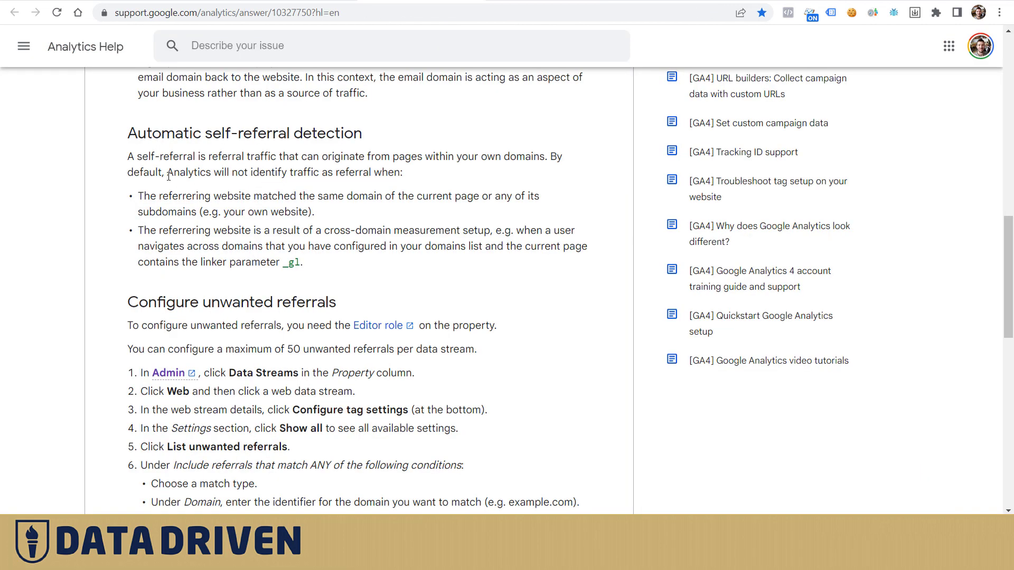
- Highlight the 'Automatic self-referral detection' sentences on the same-domain referrer rule
left_click_drag(167, 172, 346, 172)
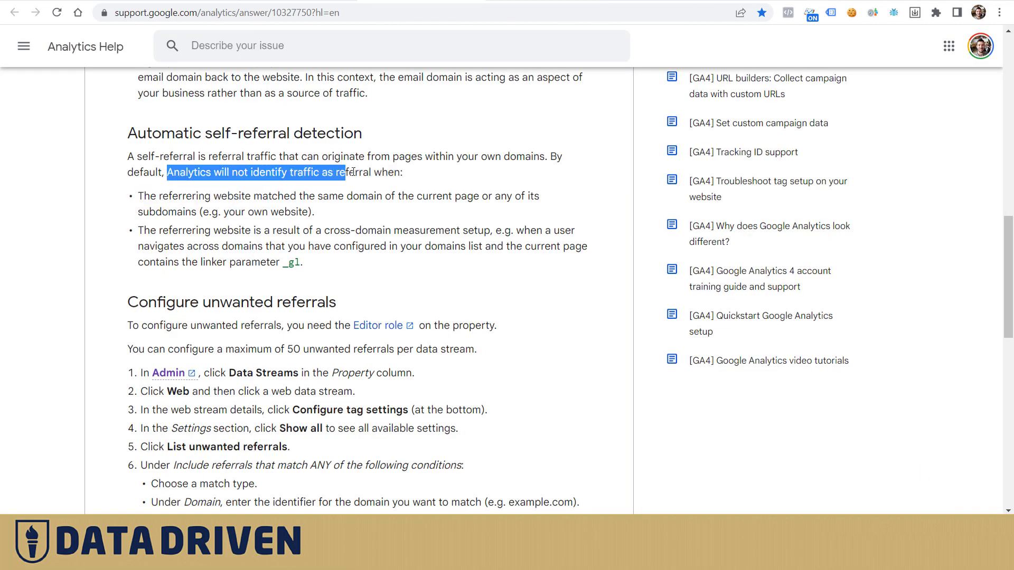
left_click_drag(347, 172, 309, 196)
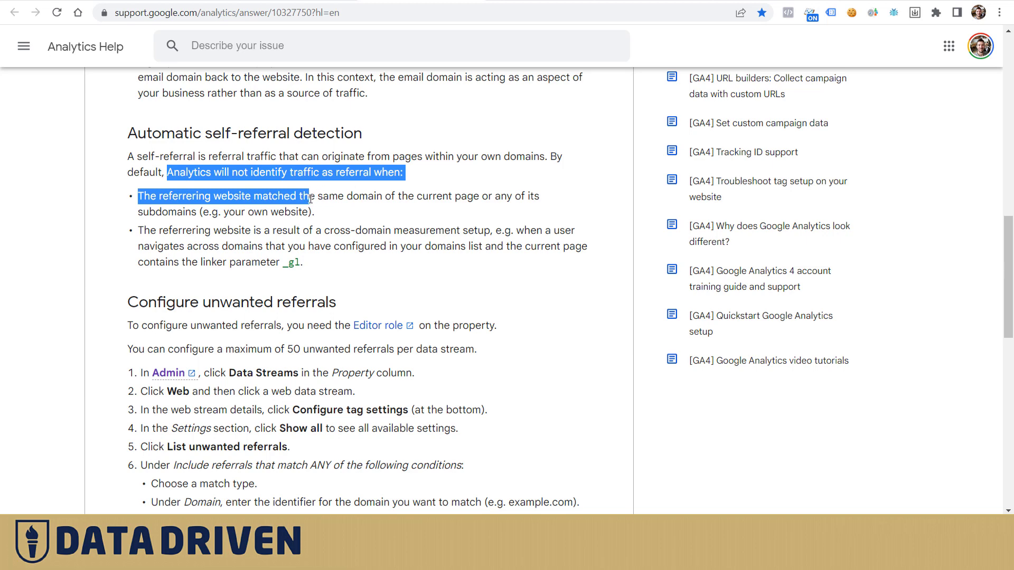
left_click_drag(309, 196, 381, 197)
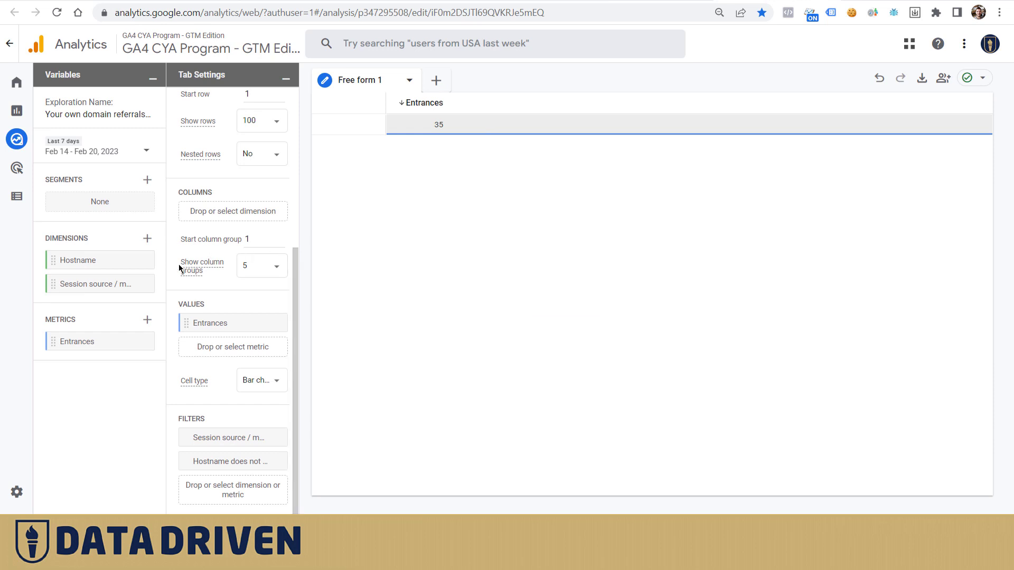
mouse_move(88, 260)
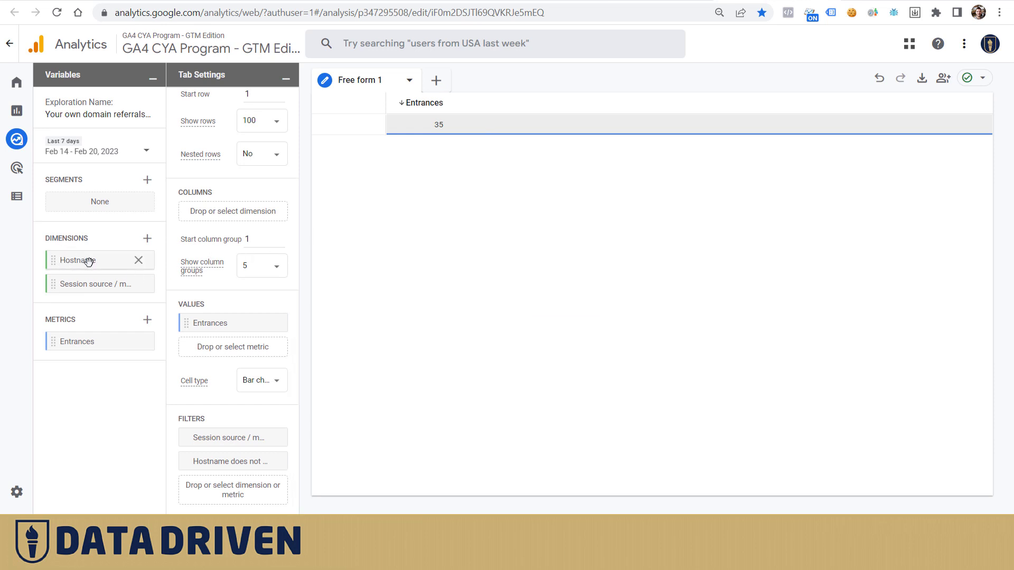
mouse_move(71, 331)
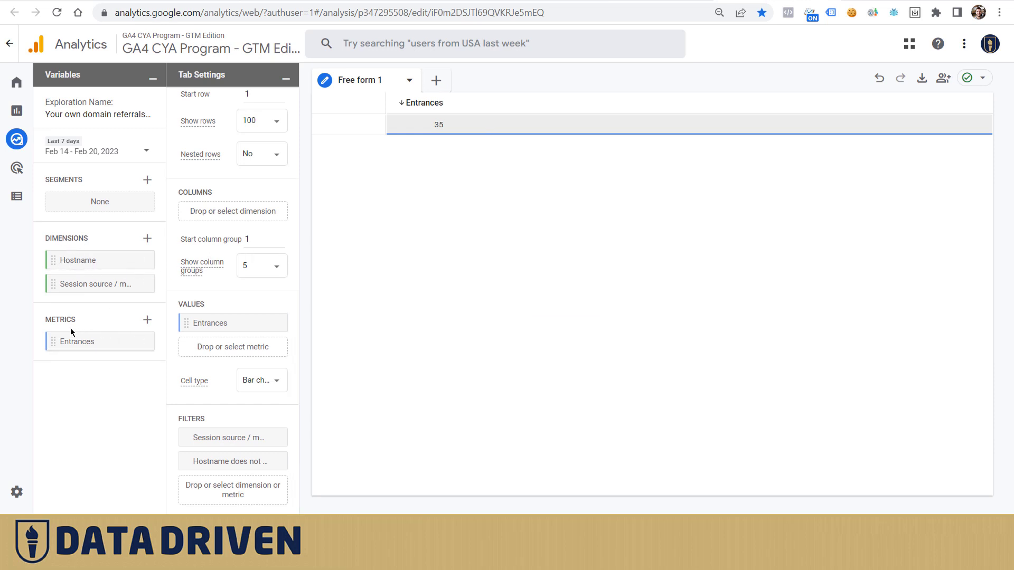
mouse_move(220, 443)
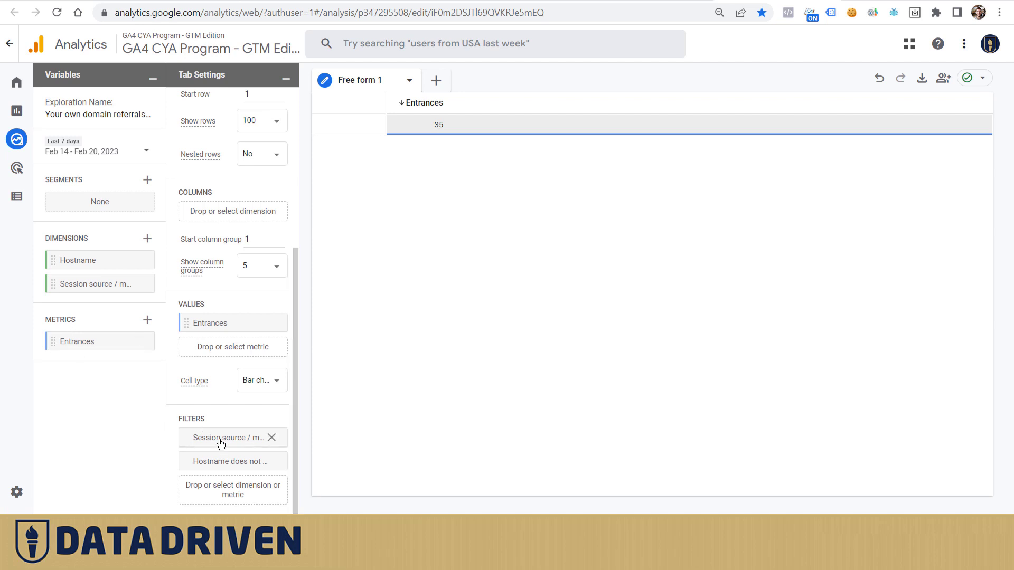
left_click(230, 462)
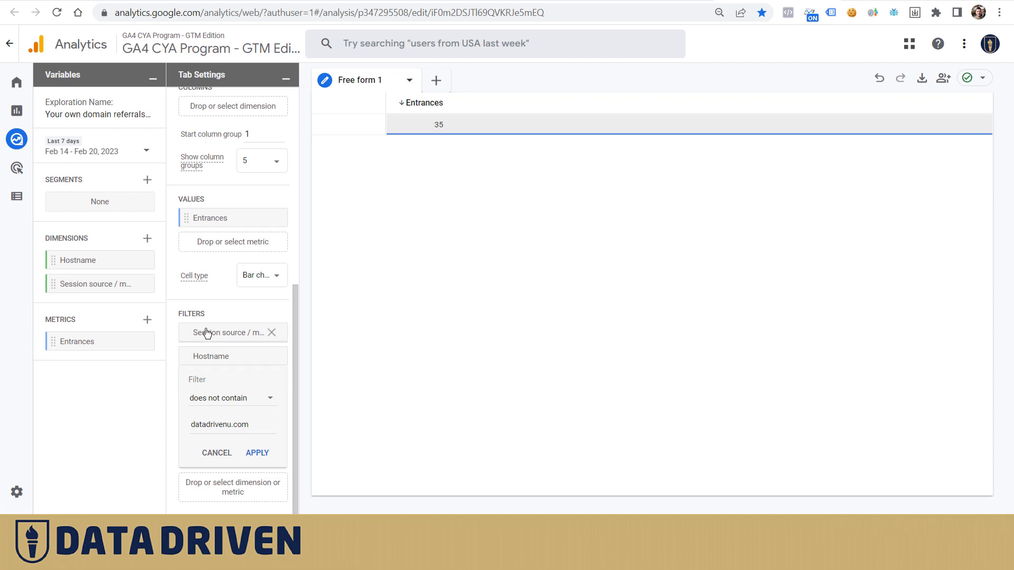
left_click(257, 453)
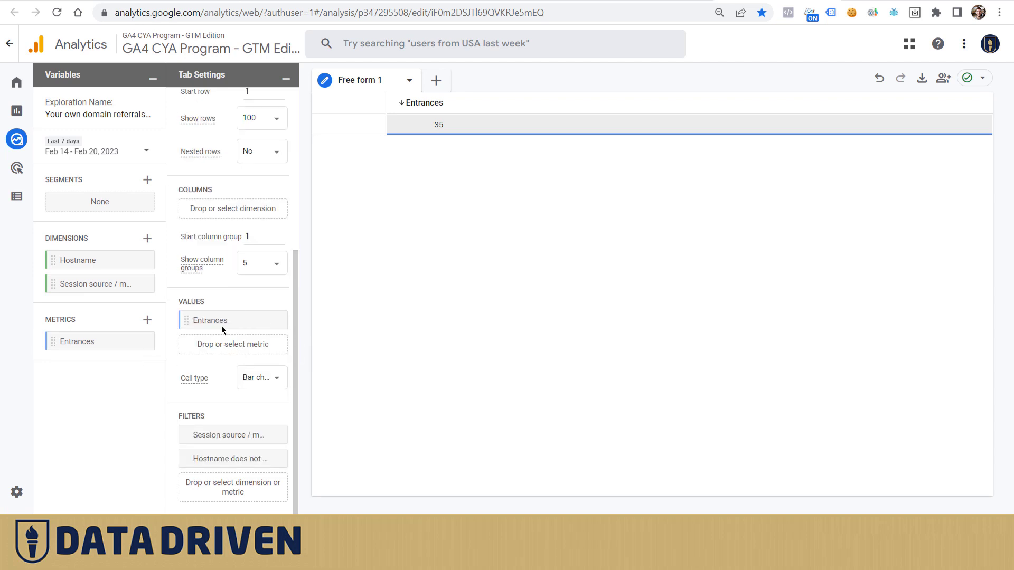
left_click(232, 434)
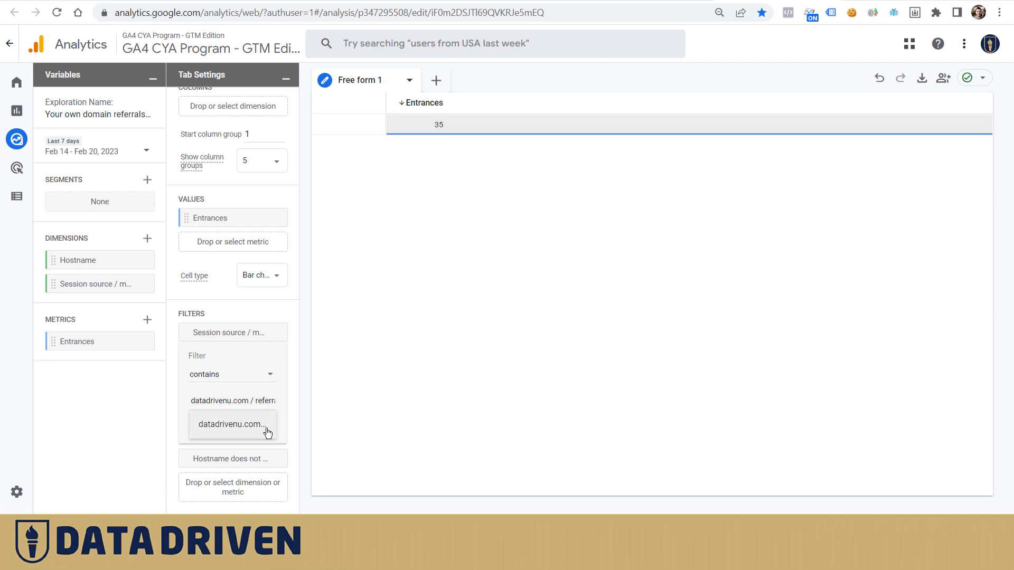
left_click(231, 425)
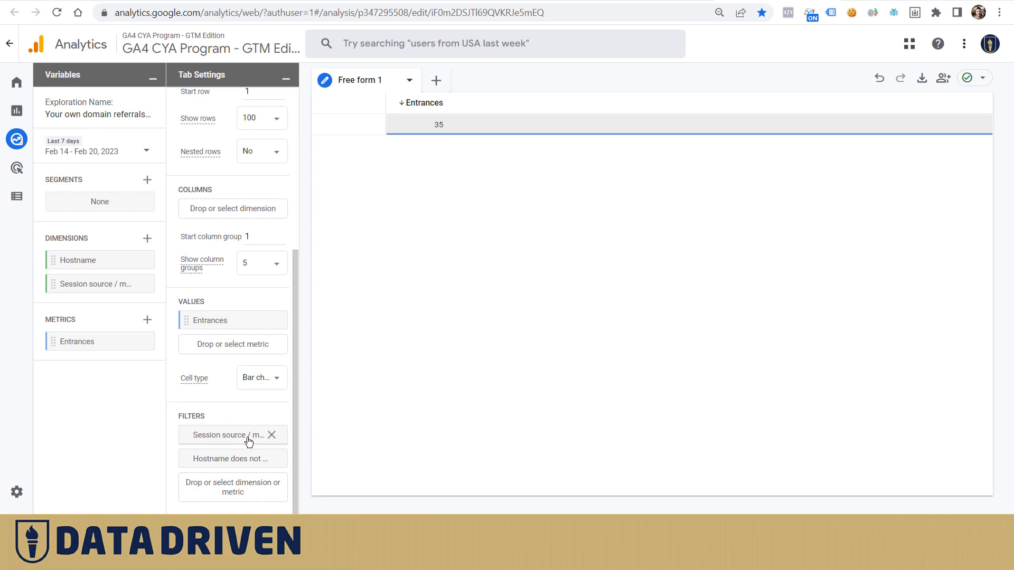
mouse_move(230, 434)
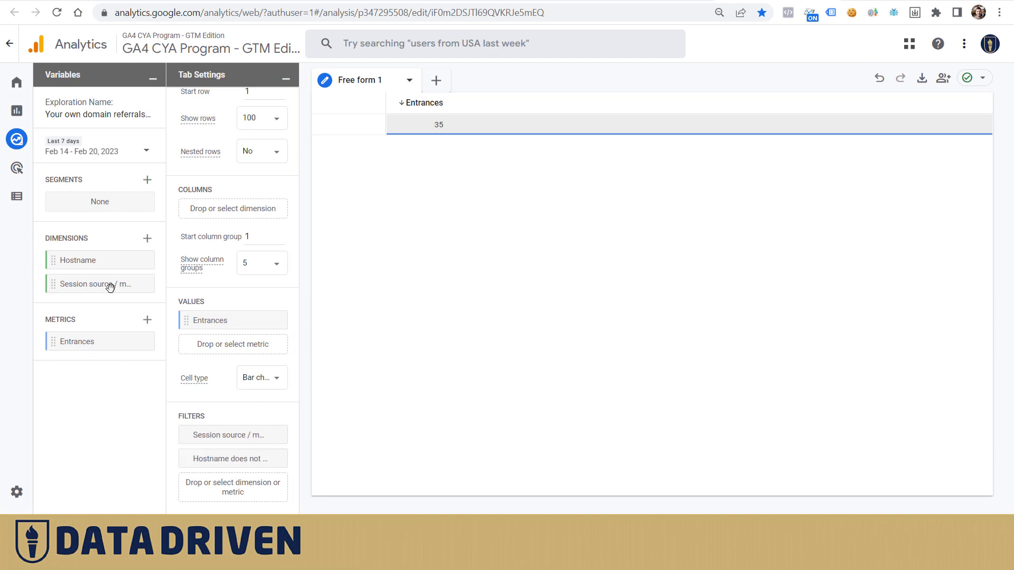
mouse_move(77, 260)
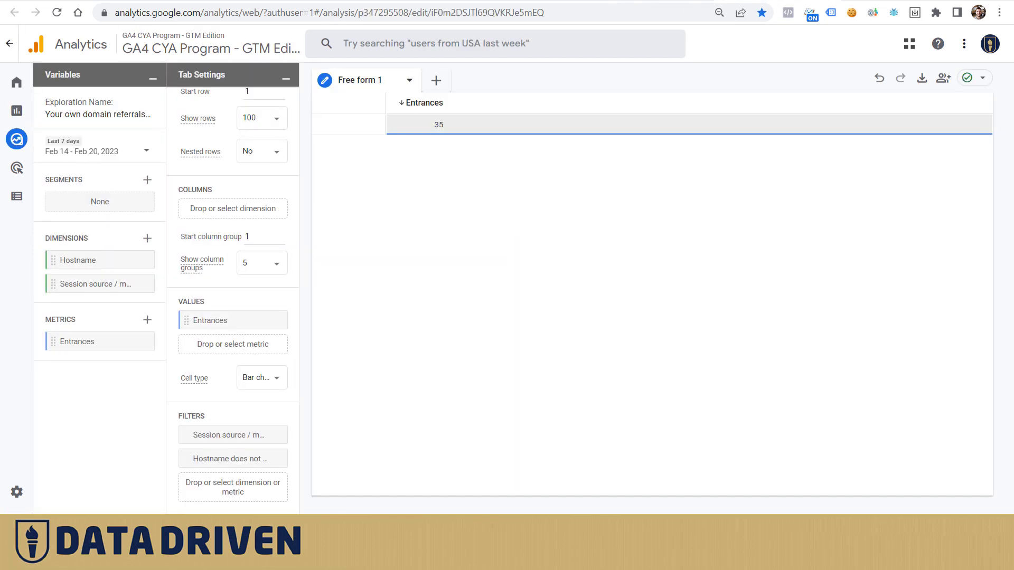
mouse_move(77, 260)
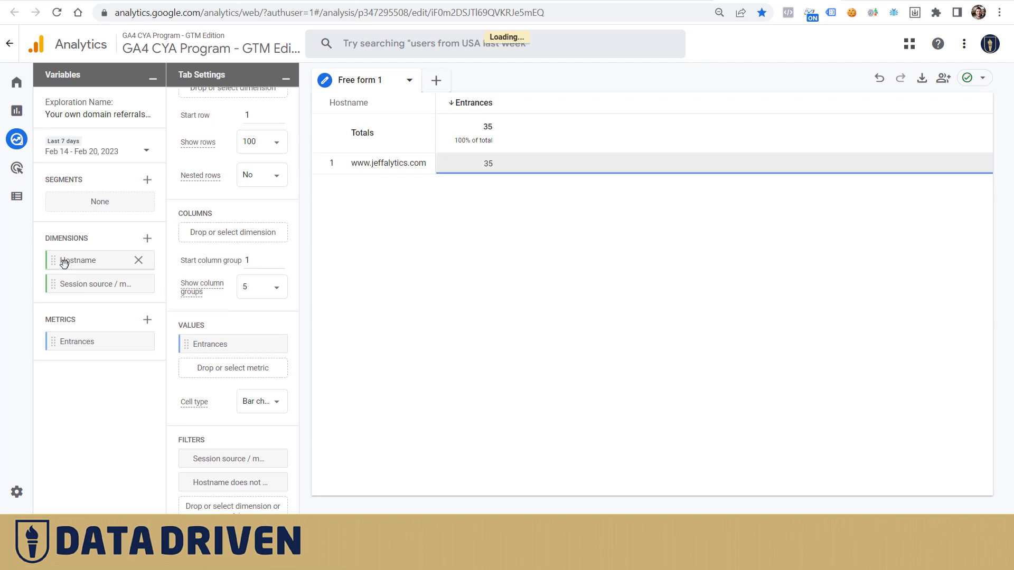
mouse_move(414, 172)
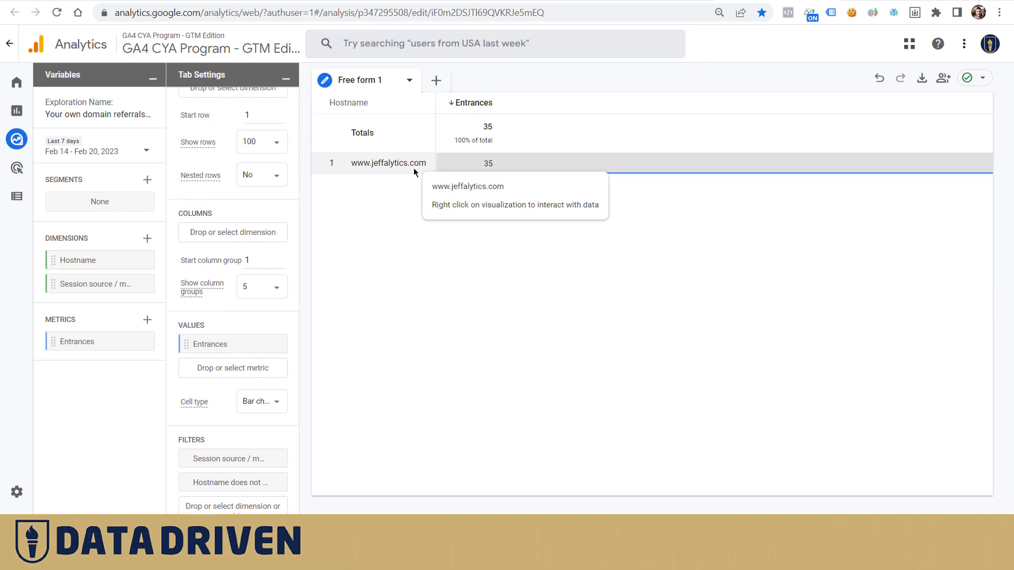
mouse_move(114, 247)
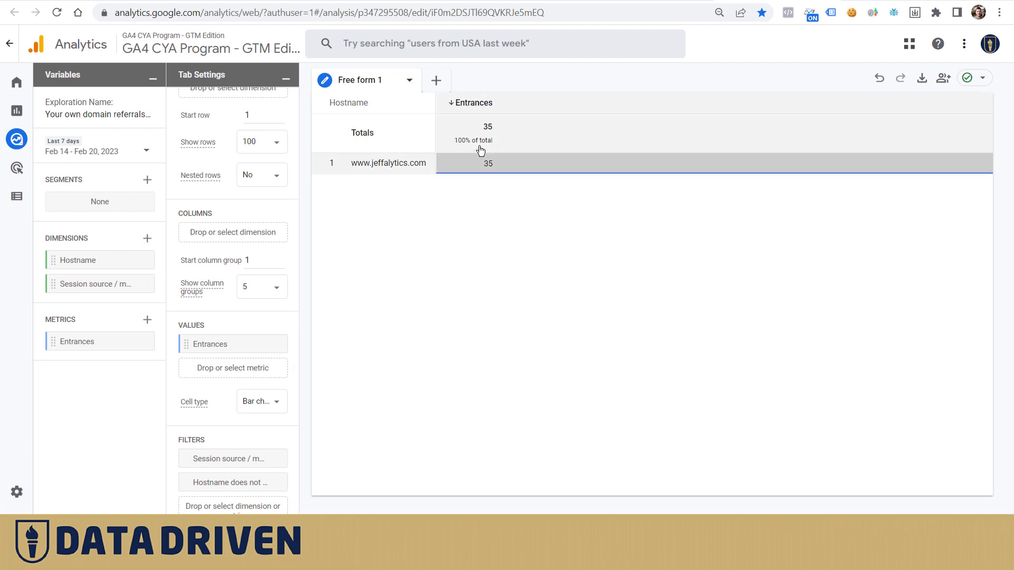
mouse_move(430, 180)
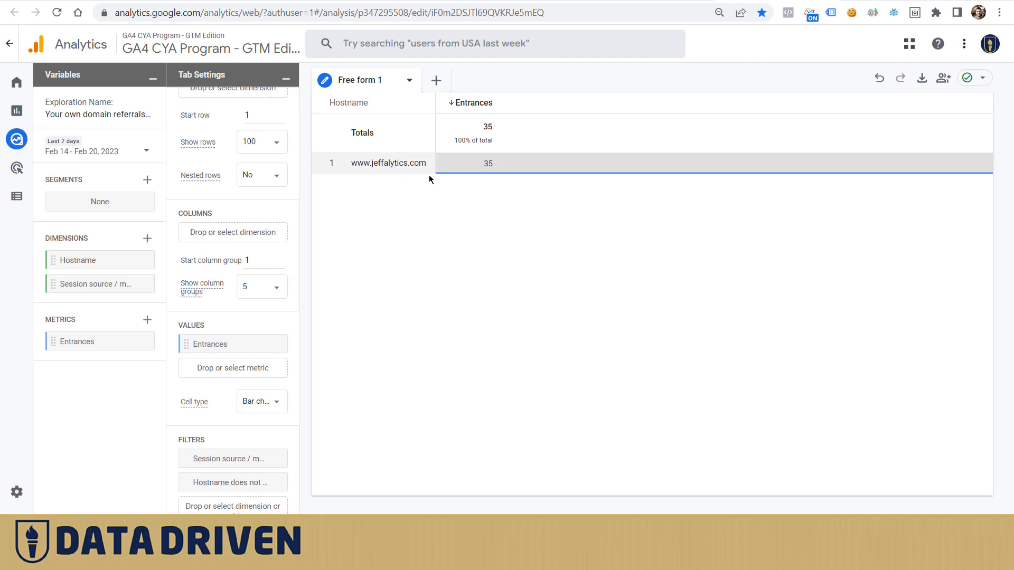
mouse_move(424, 192)
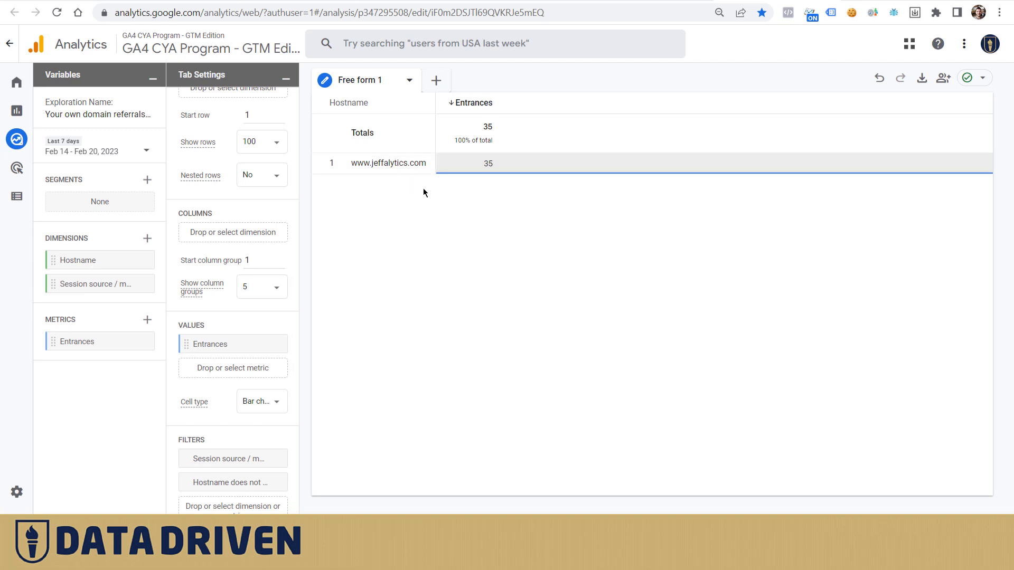
mouse_move(465, 267)
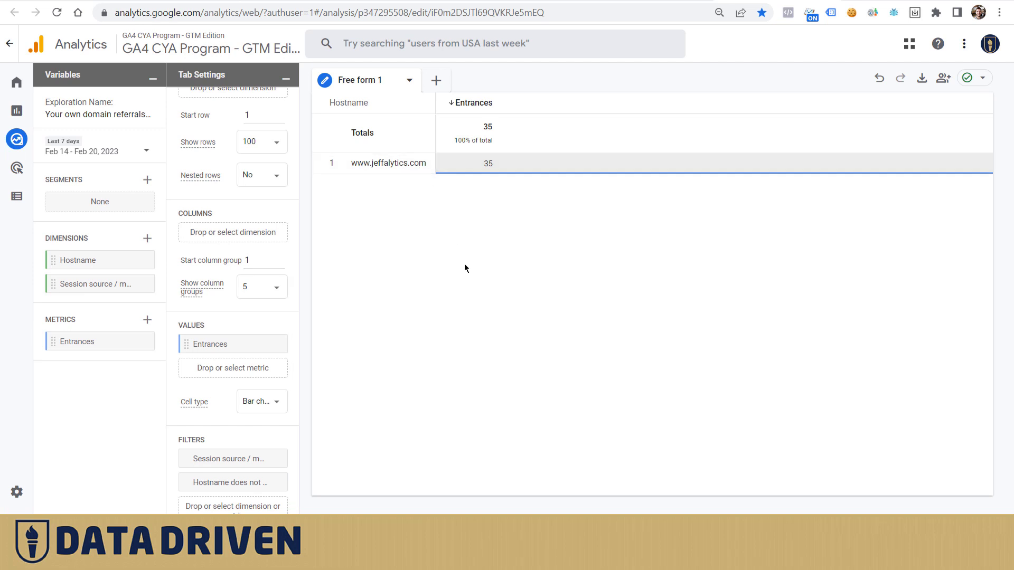
mouse_move(419, 239)
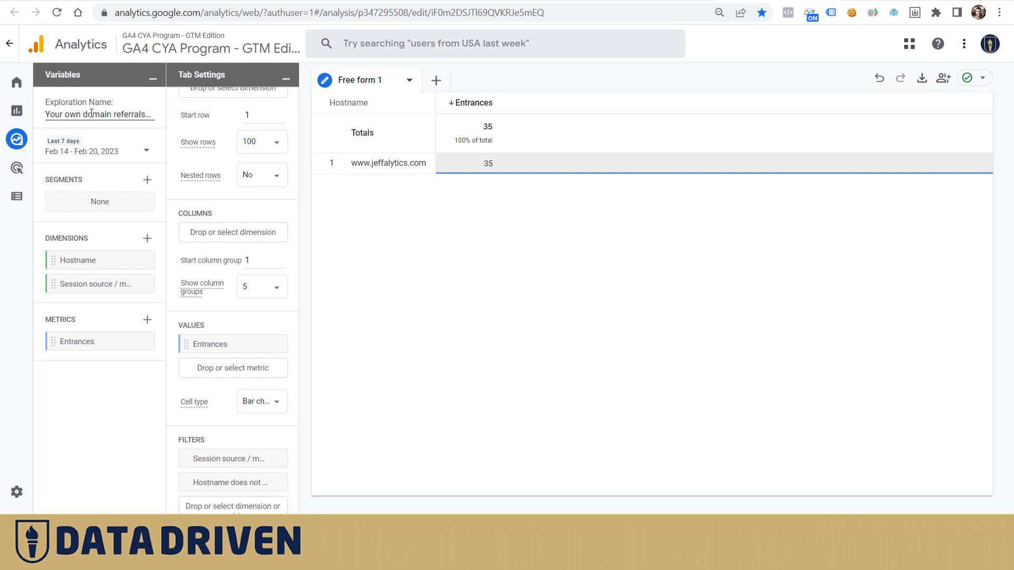
mouse_move(76, 260)
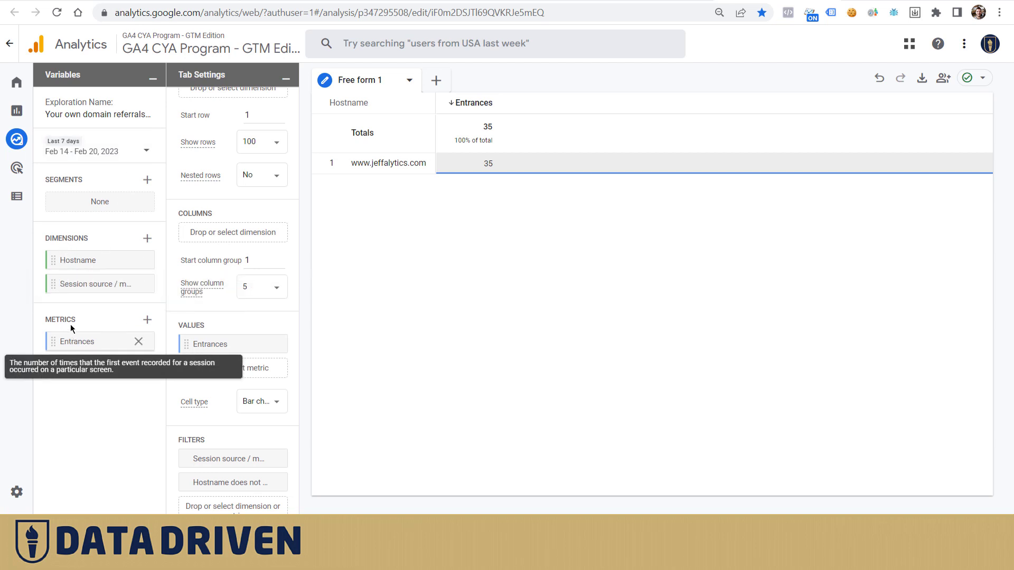
mouse_move(93, 360)
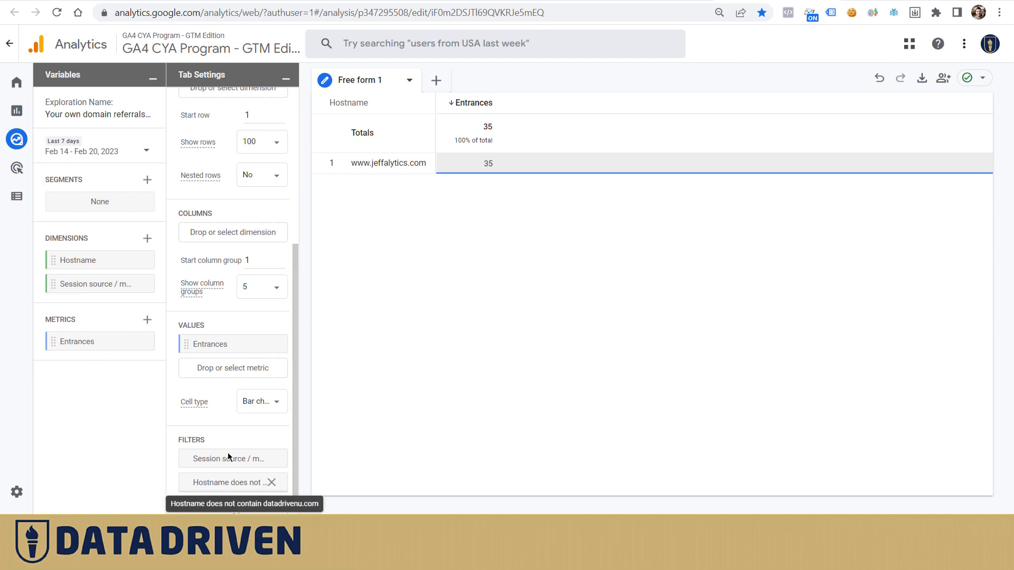
mouse_move(224, 485)
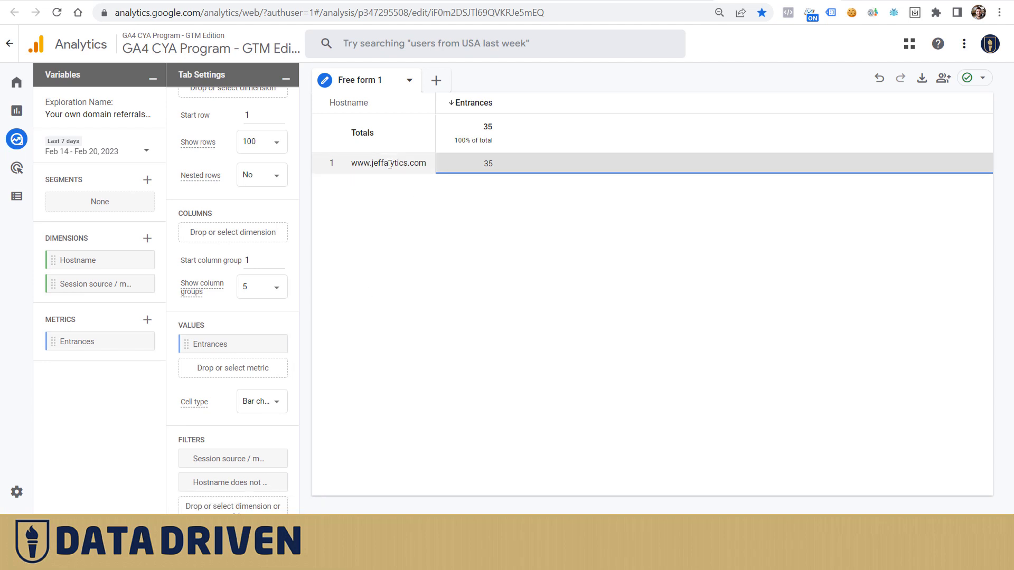
mouse_move(393, 223)
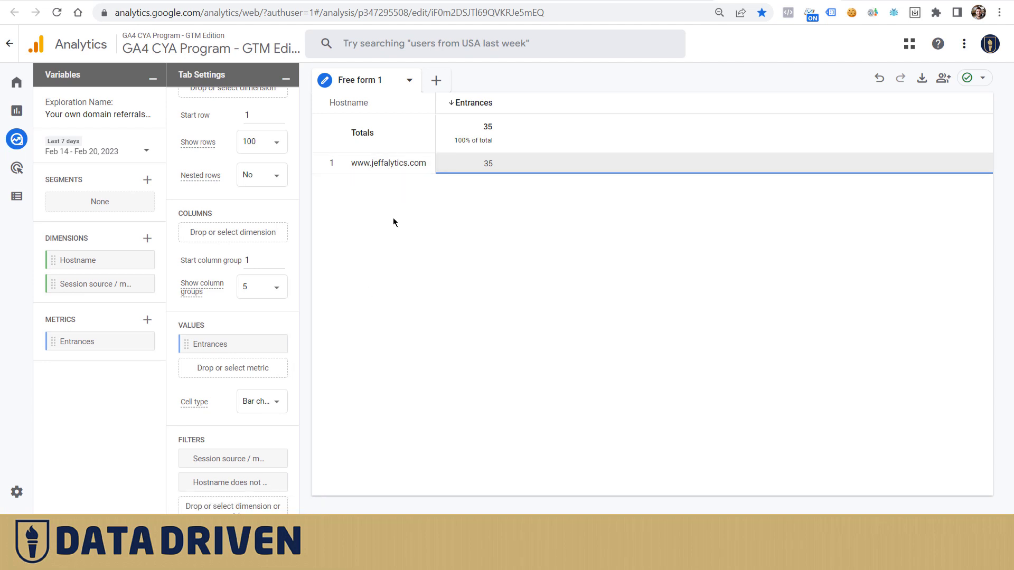
mouse_move(347, 303)
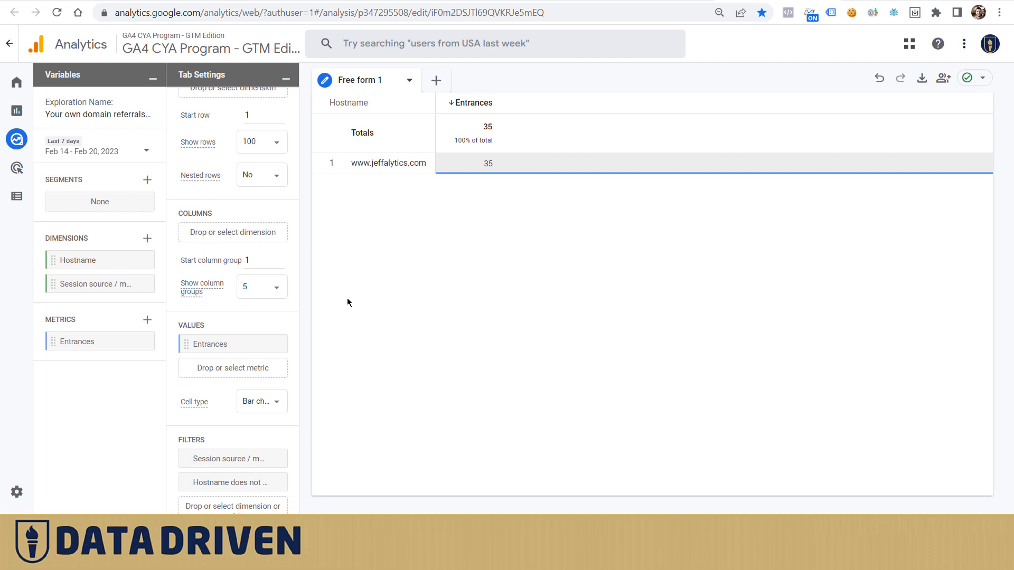
mouse_move(453, 3)
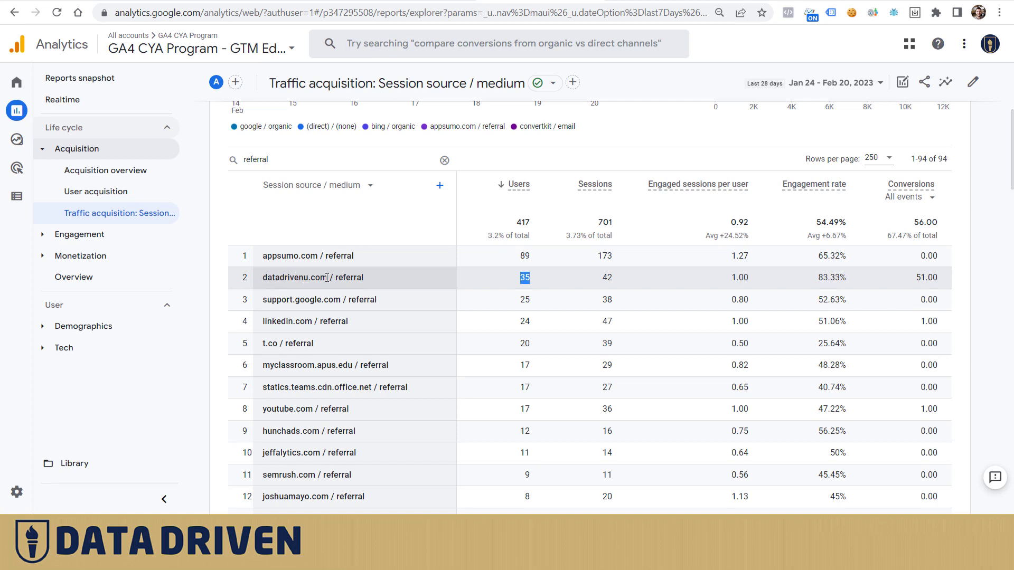
mouse_move(693, 123)
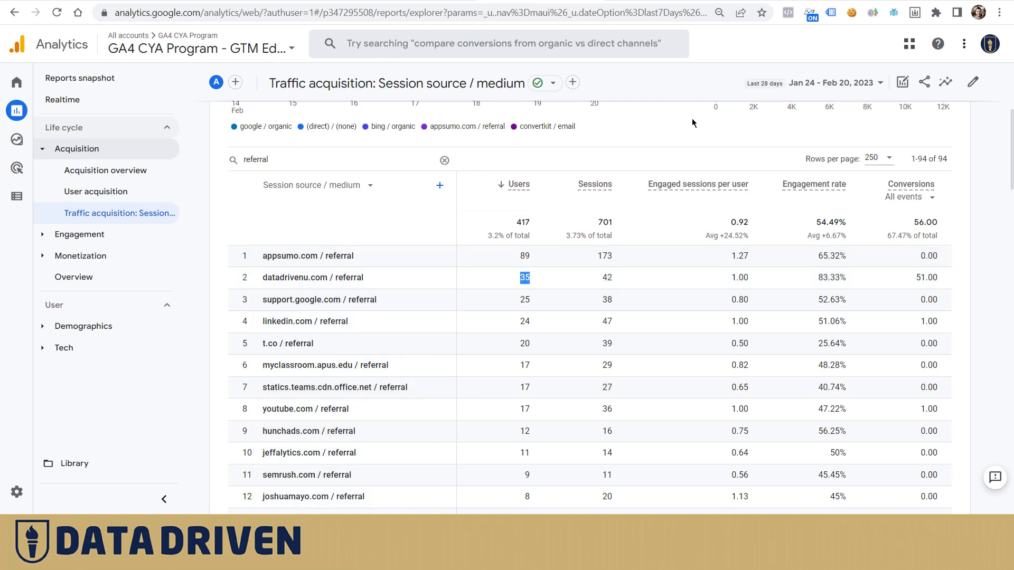
mouse_move(367, 278)
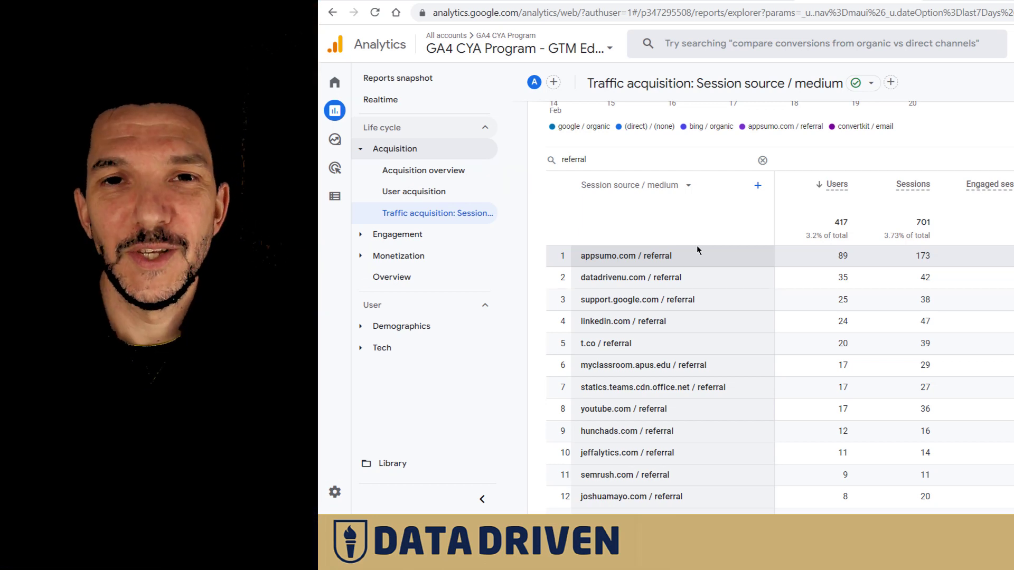
mouse_move(671, 266)
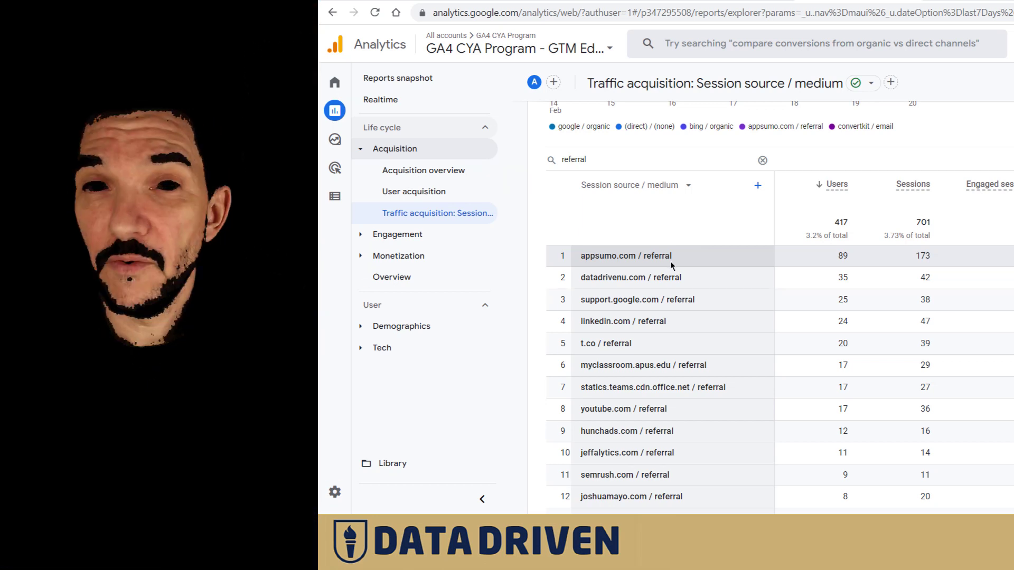